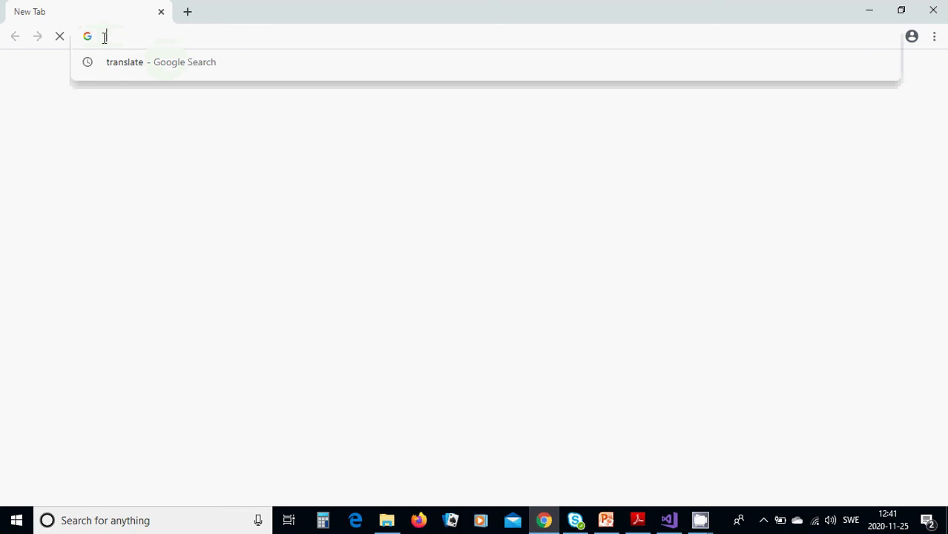
Search Google for 'visual studio free version download'
type("visual")
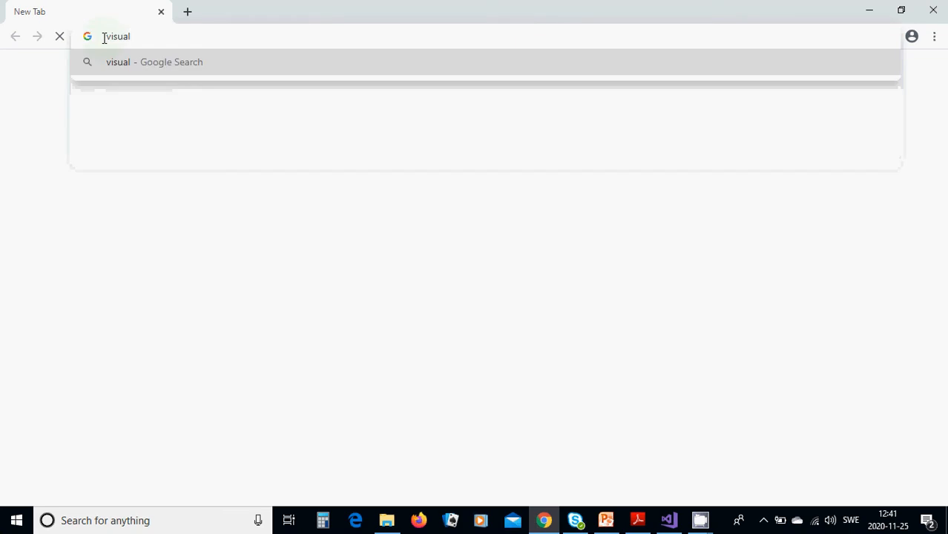
type("stud")
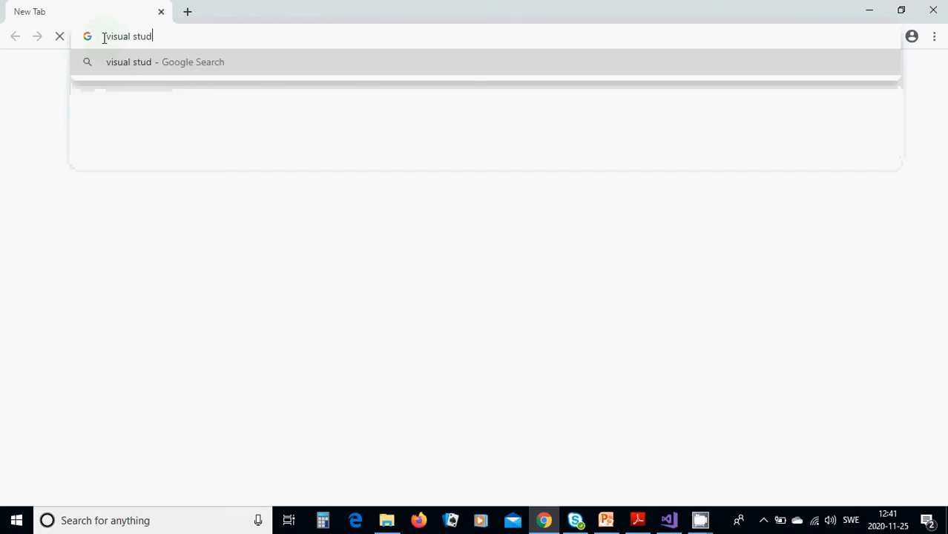
type("io")
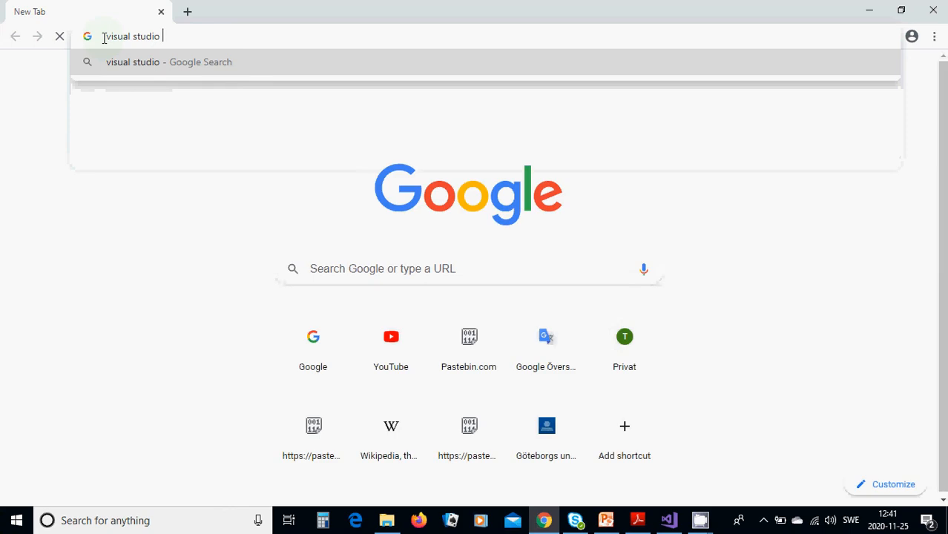
type("download")
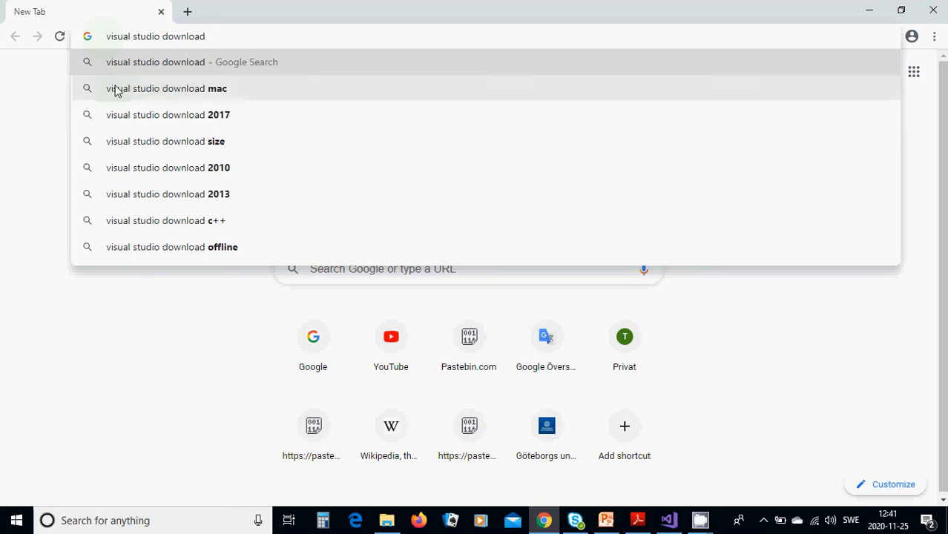
mouse_move(183, 133)
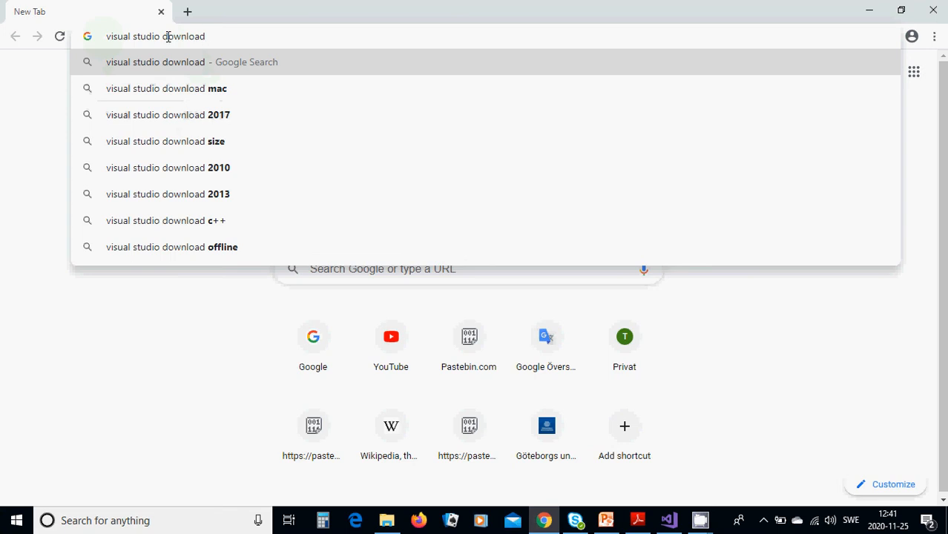
type("free")
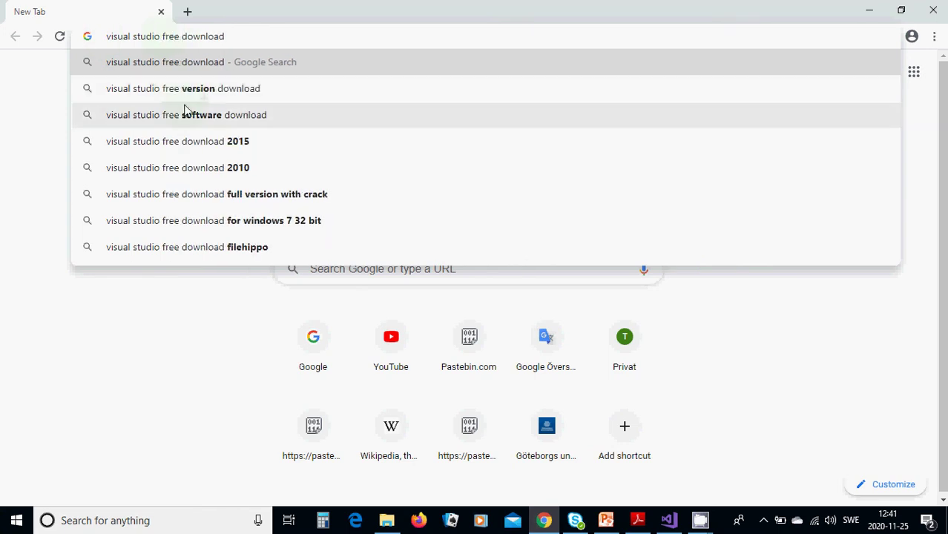
mouse_move(182, 98)
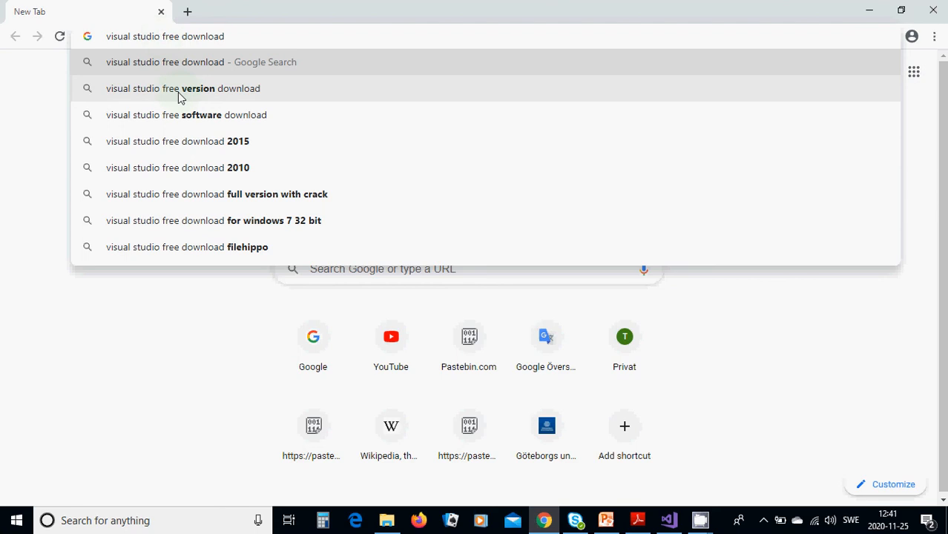
left_click(183, 88)
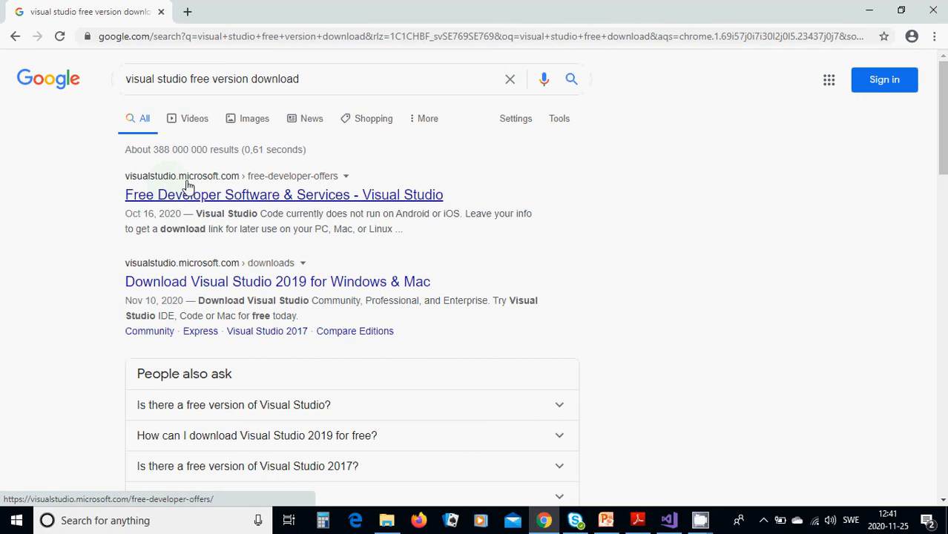
mouse_move(163, 289)
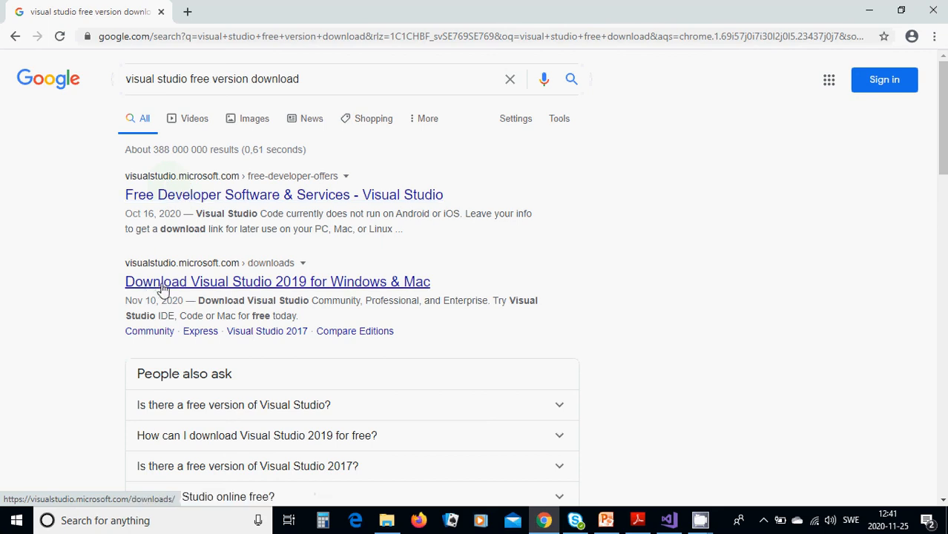
mouse_move(296, 292)
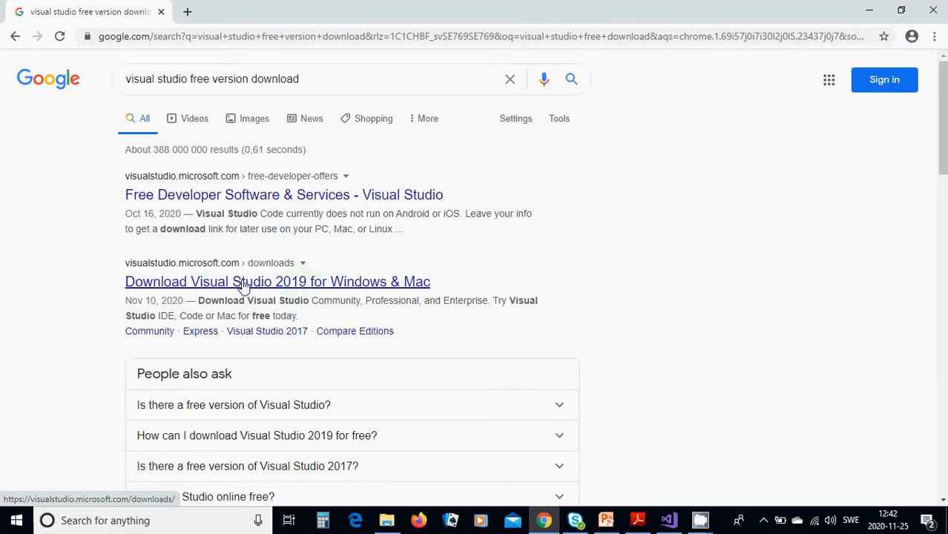
Open the 'Download Visual Studio 2019 for Windows & Mac' result
left_click(277, 281)
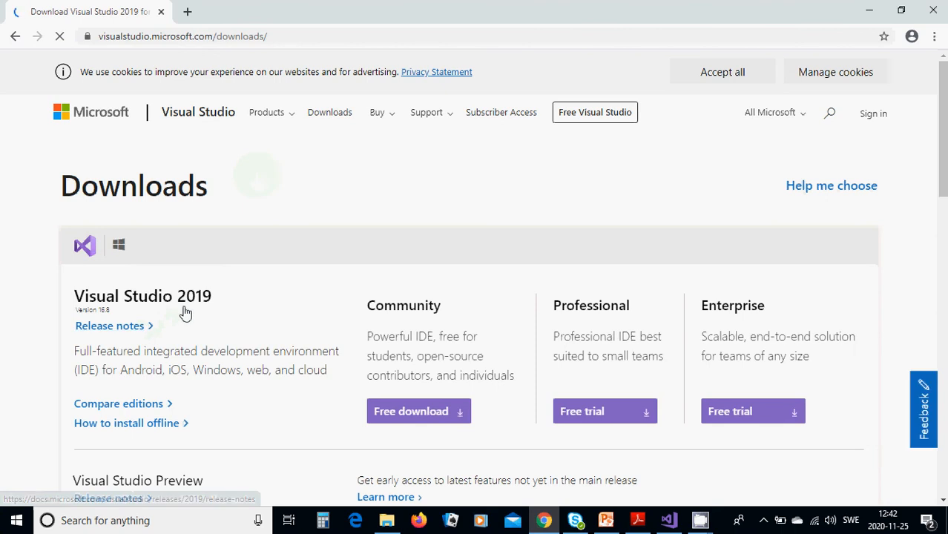
mouse_move(403, 305)
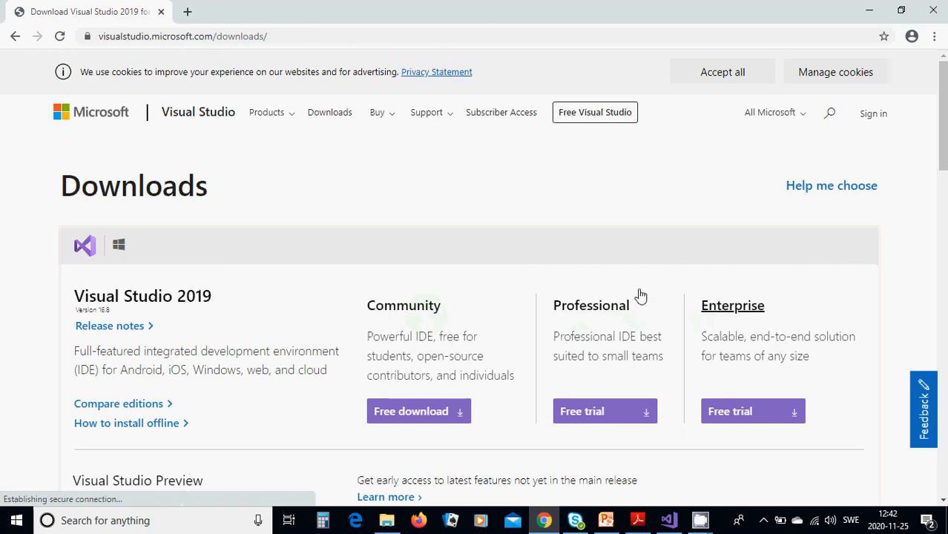
Scroll down to review the Community, Professional and Enterprise editions
scroll("down", 3)
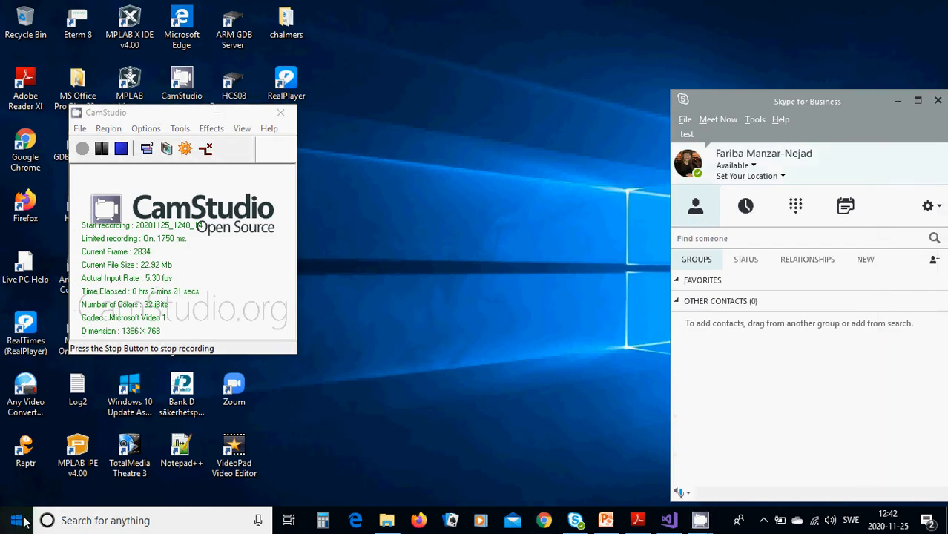
left_click(16, 521)
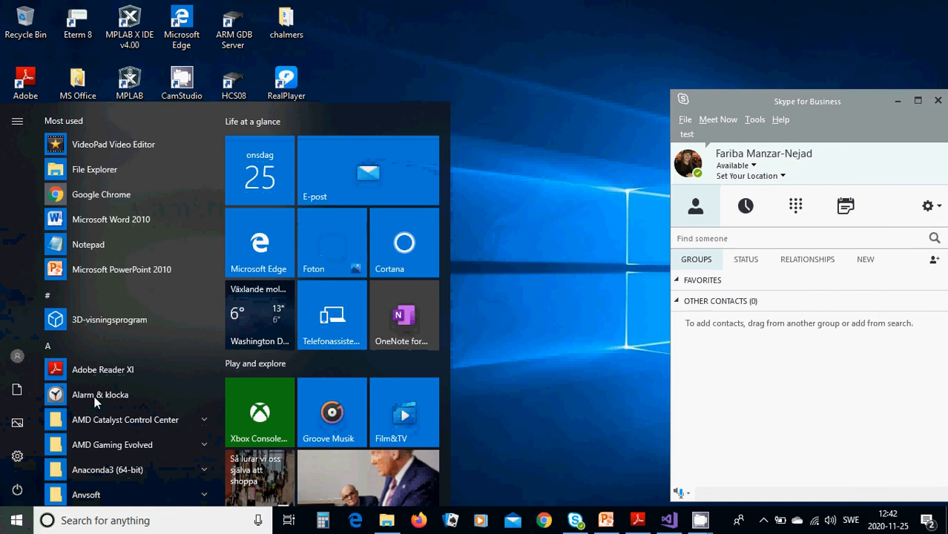
mouse_move(154, 195)
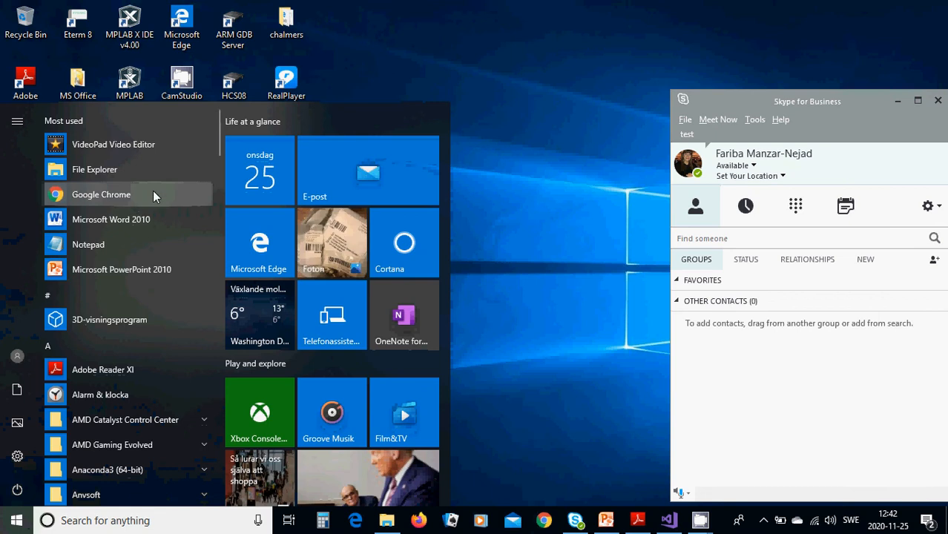
scroll("down", 3)
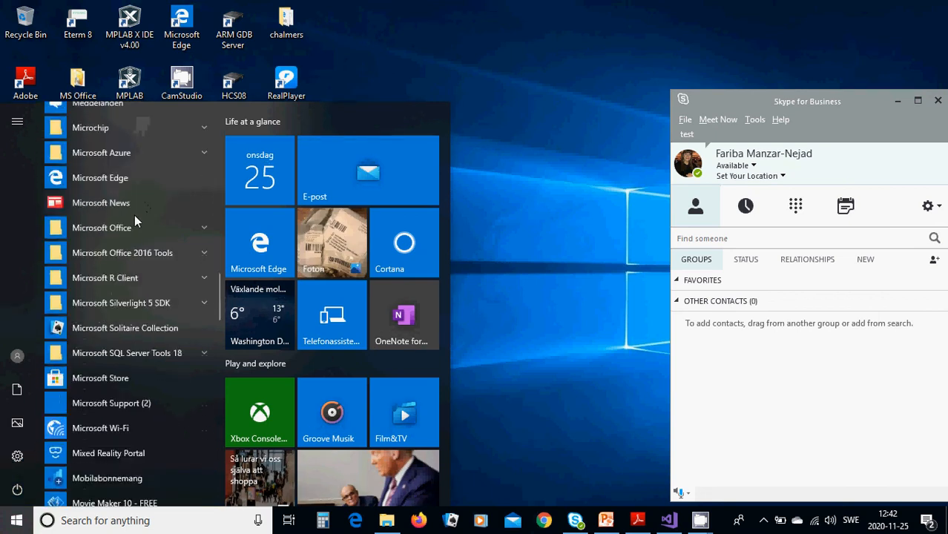
scroll("down", 3)
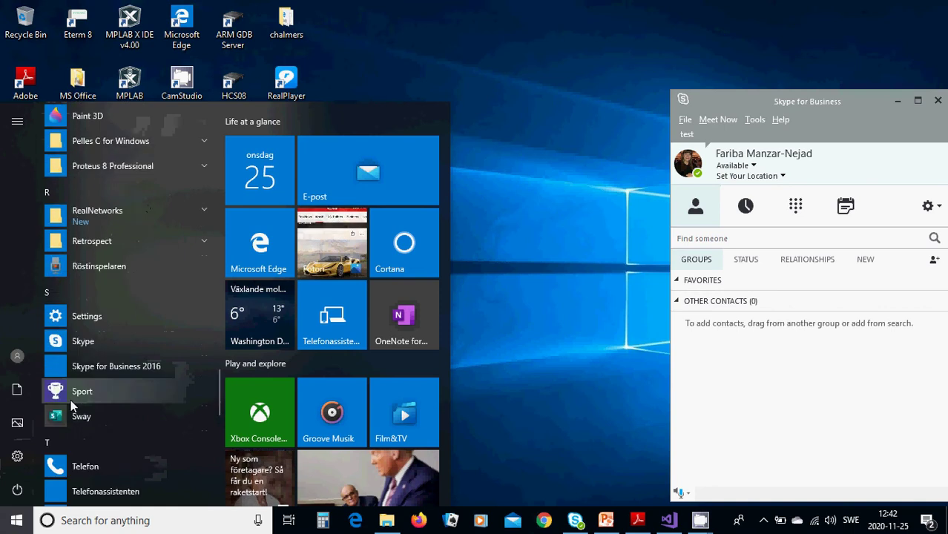
scroll("down", 3)
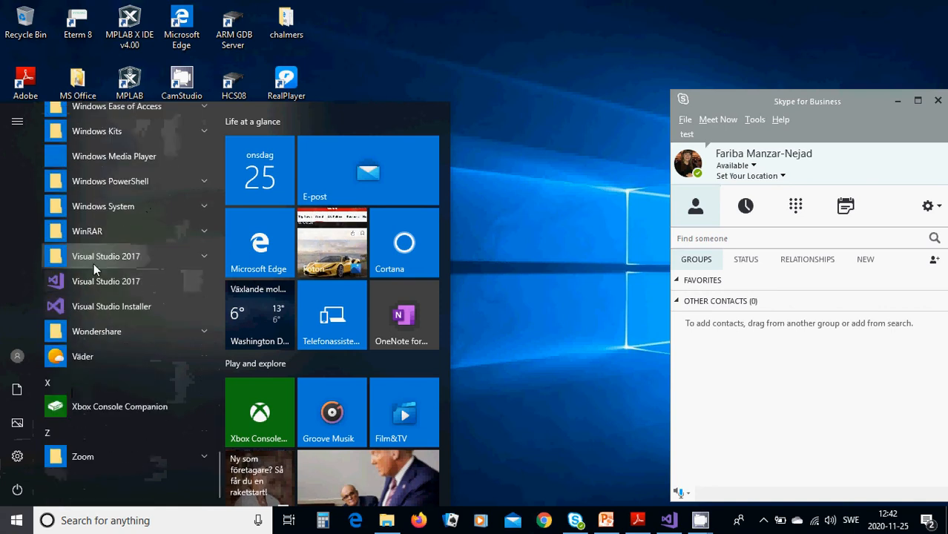
mouse_move(105, 282)
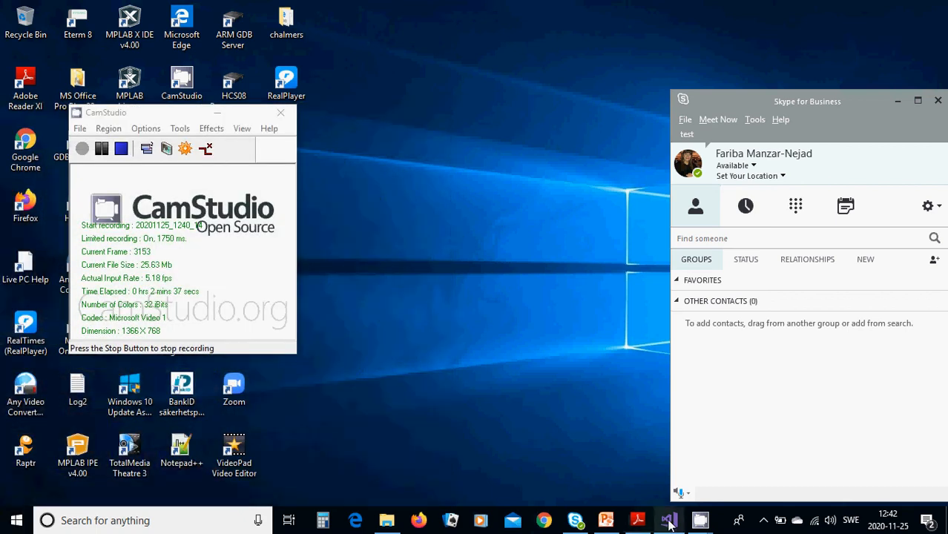
Bring the uppg1 Visual Studio window forward and open the File menu
left_click(670, 520)
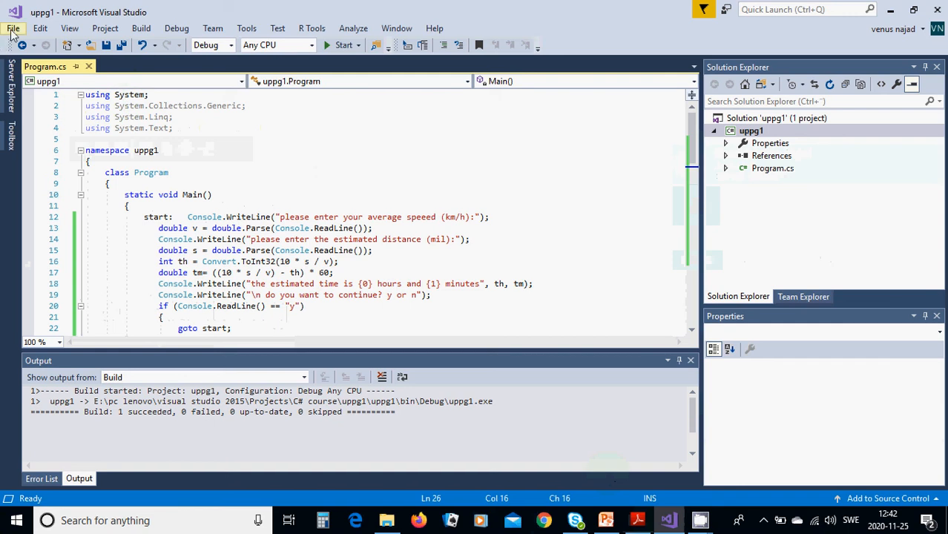
left_click(12, 29)
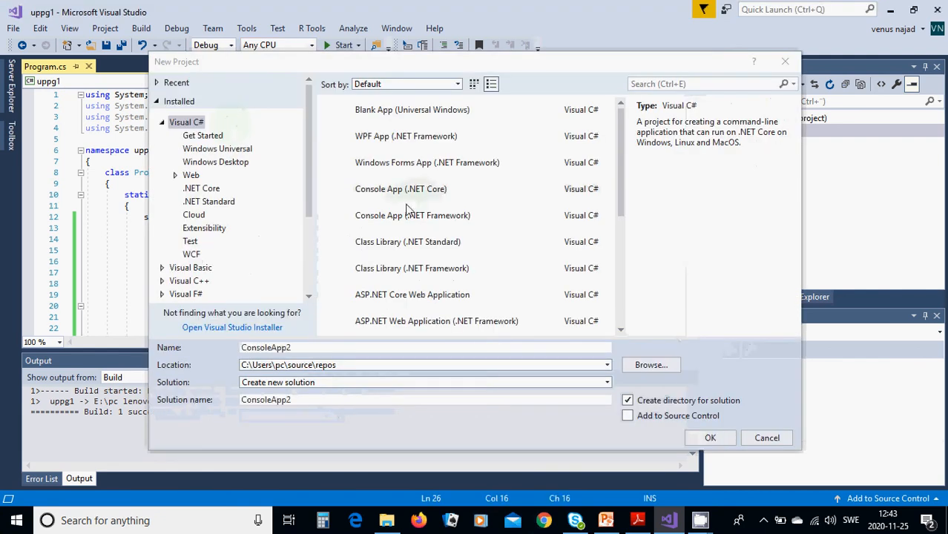
mouse_move(401, 189)
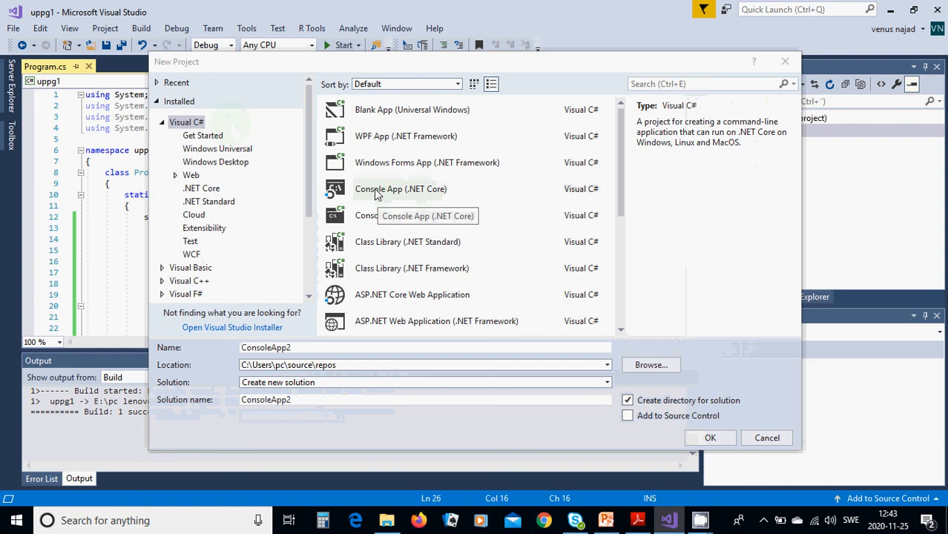
Select the Console App (.NET Core) template, then cancel the New Project dialog
left_click(400, 189)
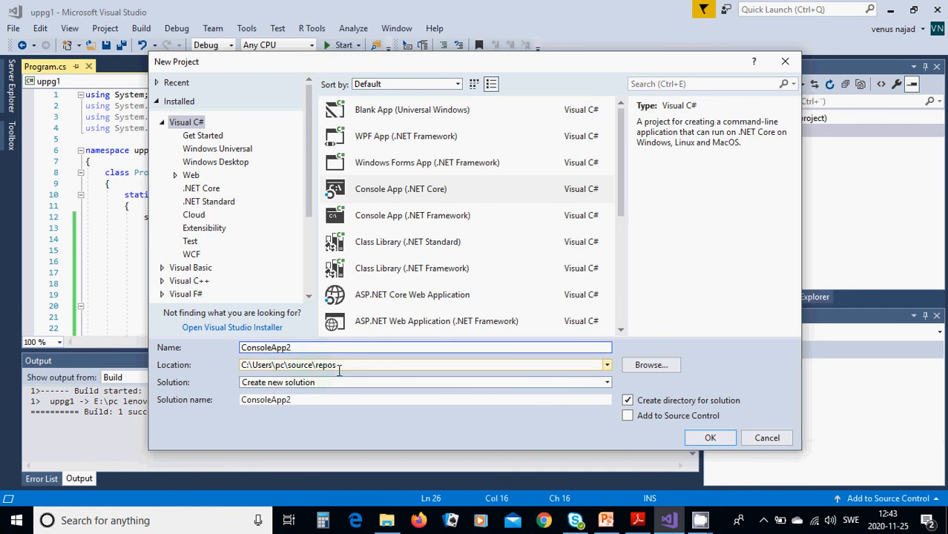
mouse_move(494, 422)
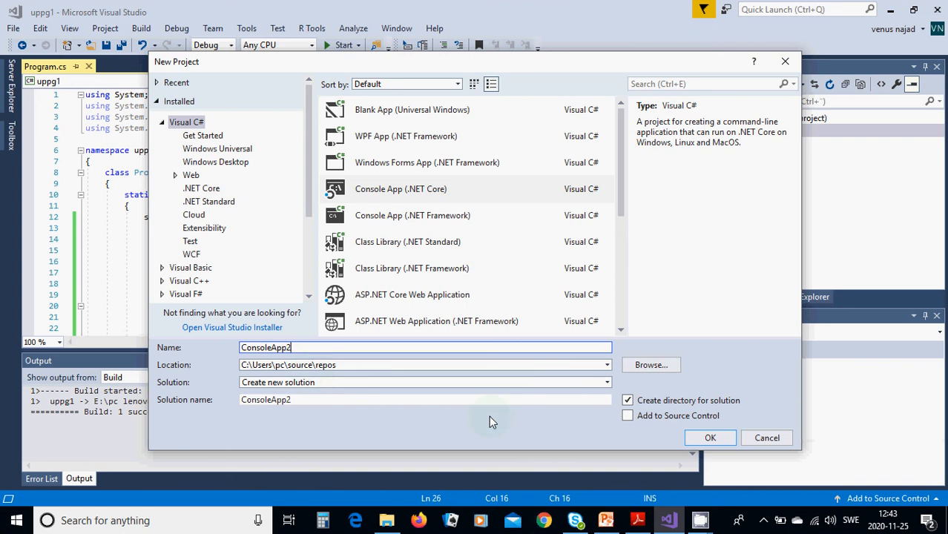
left_click(767, 438)
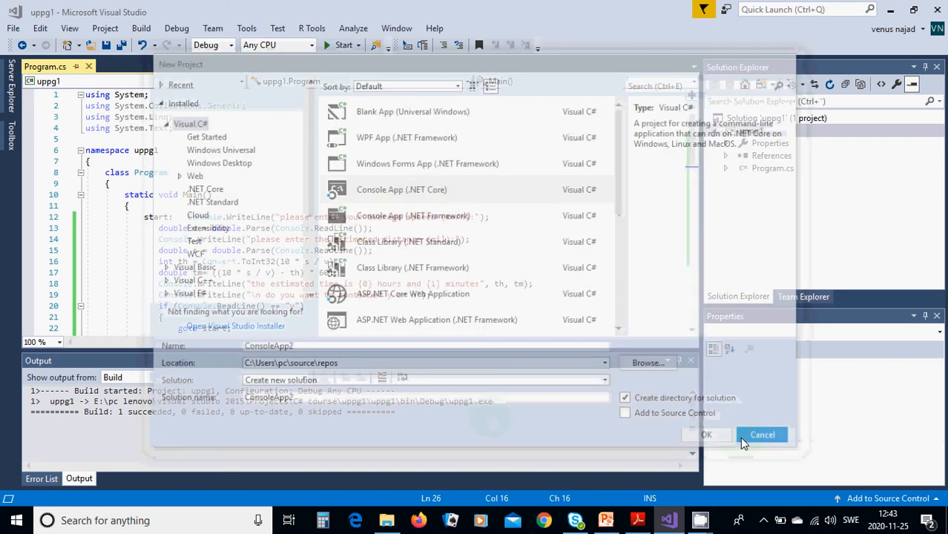
left_click(762, 435)
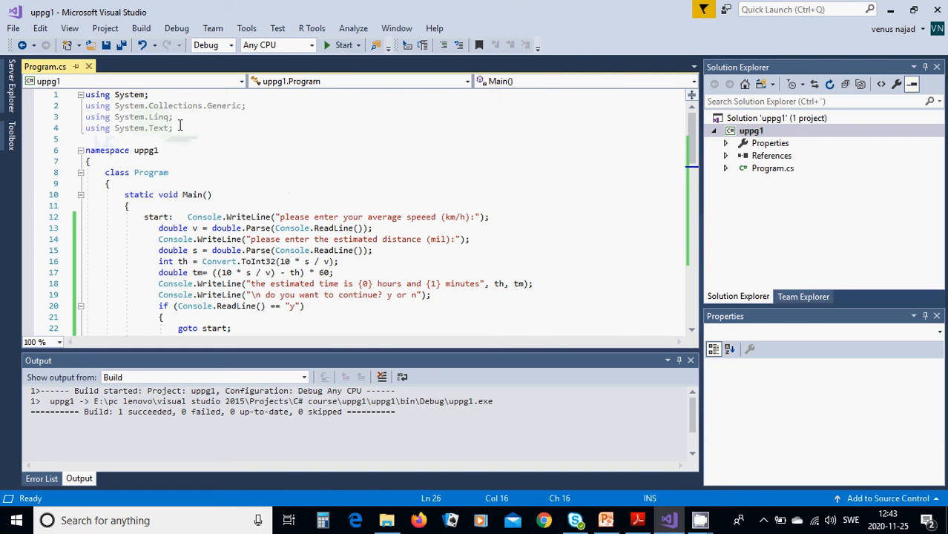
mouse_move(124, 139)
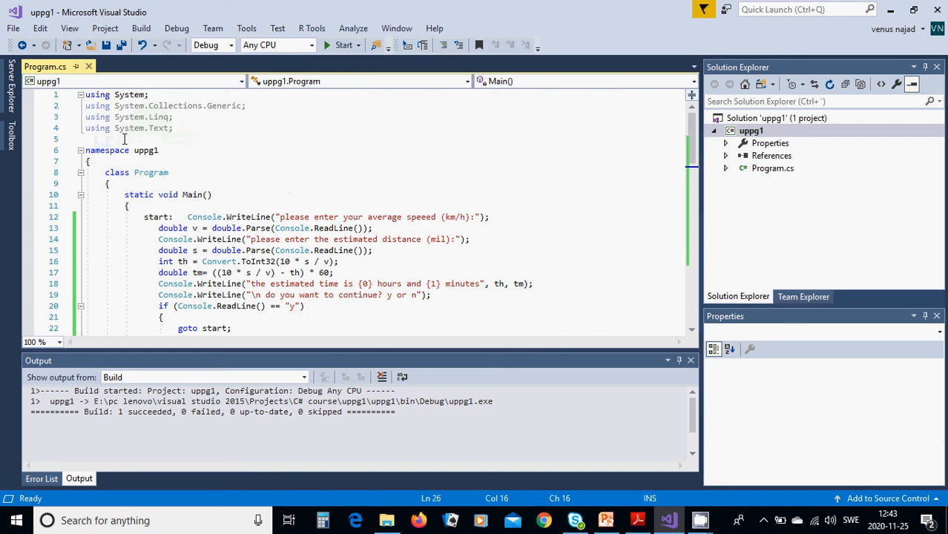
mouse_move(241, 131)
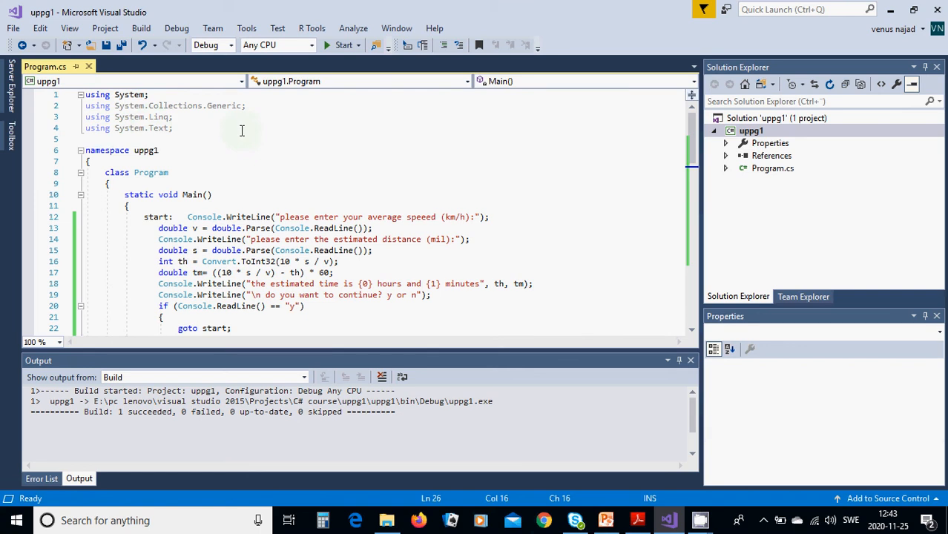
mouse_move(98, 109)
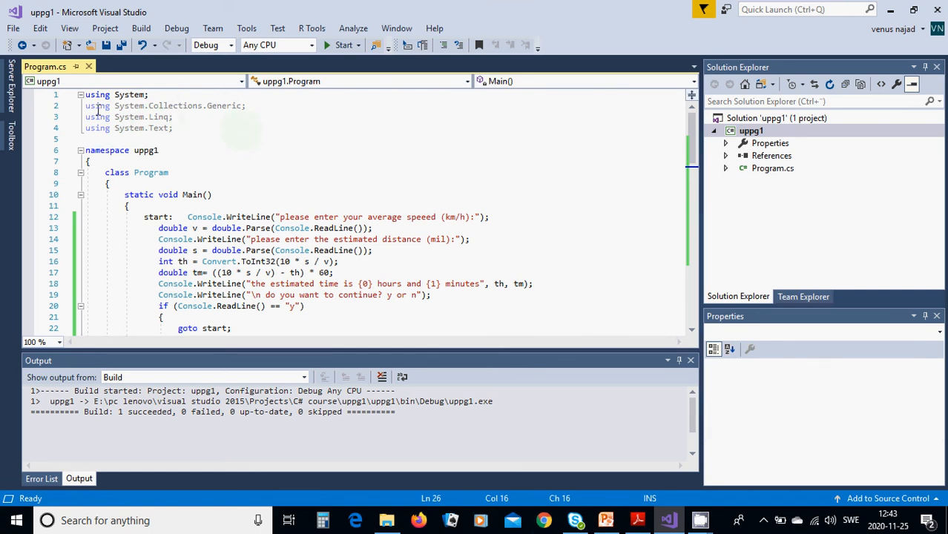
mouse_move(245, 131)
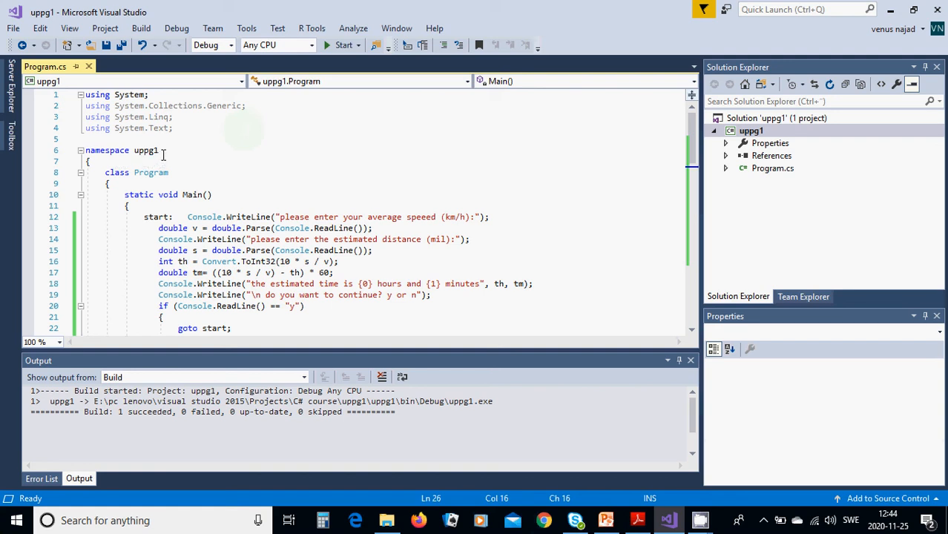
mouse_move(174, 160)
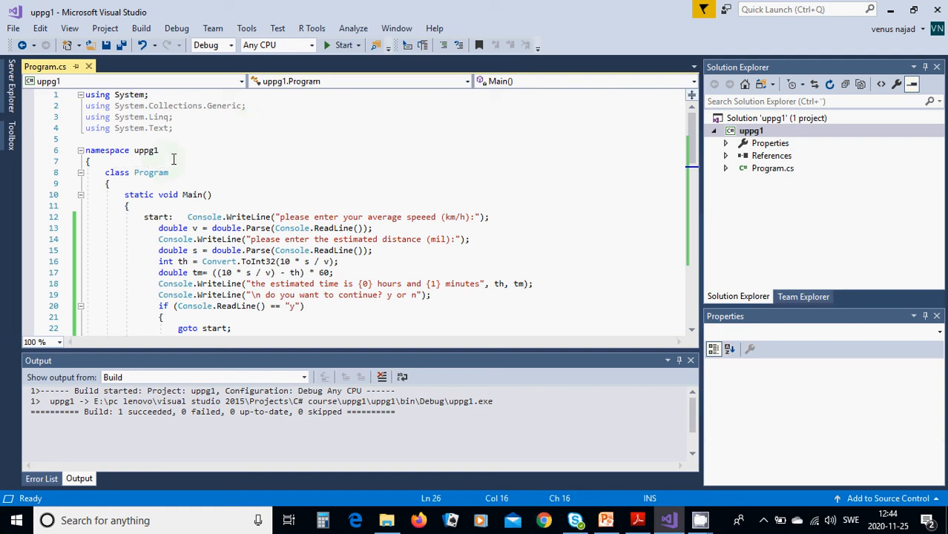
mouse_move(136, 179)
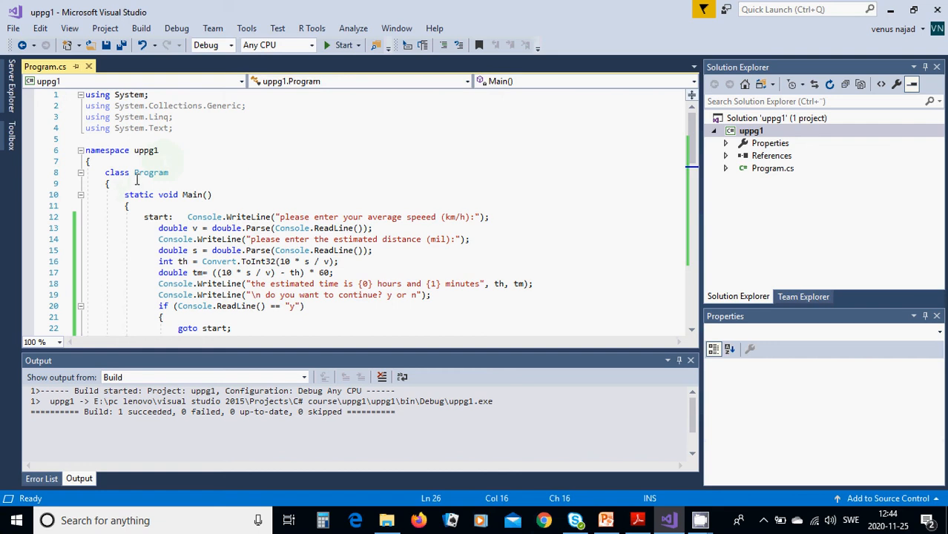
mouse_move(201, 181)
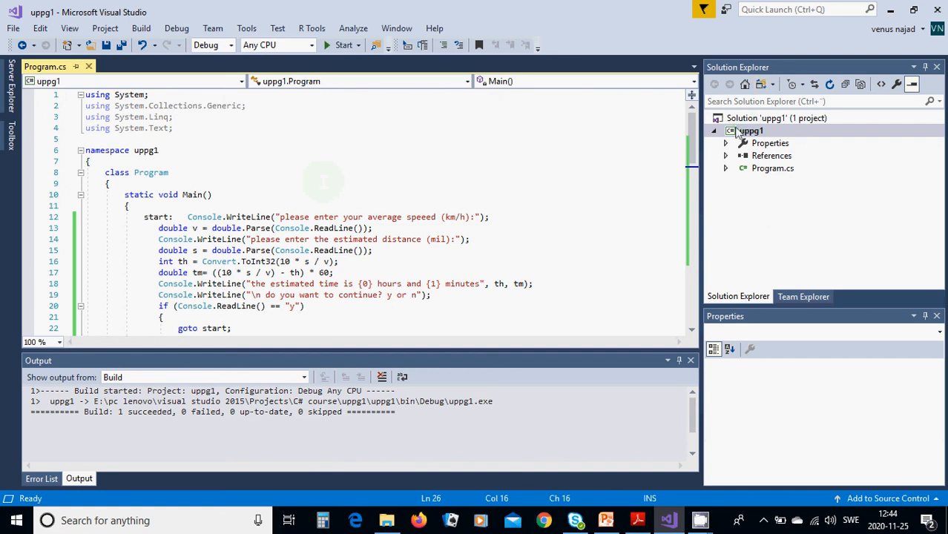
mouse_move(765, 191)
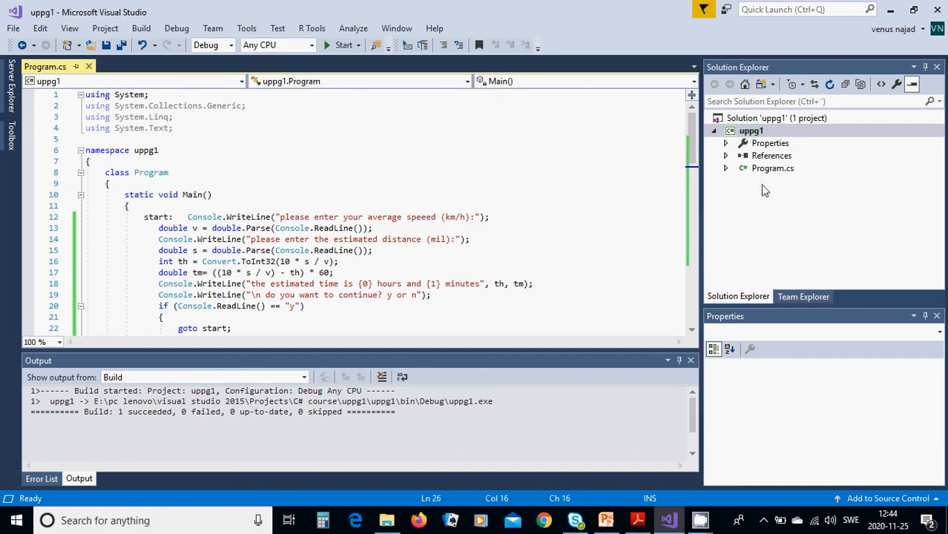
mouse_move(748, 141)
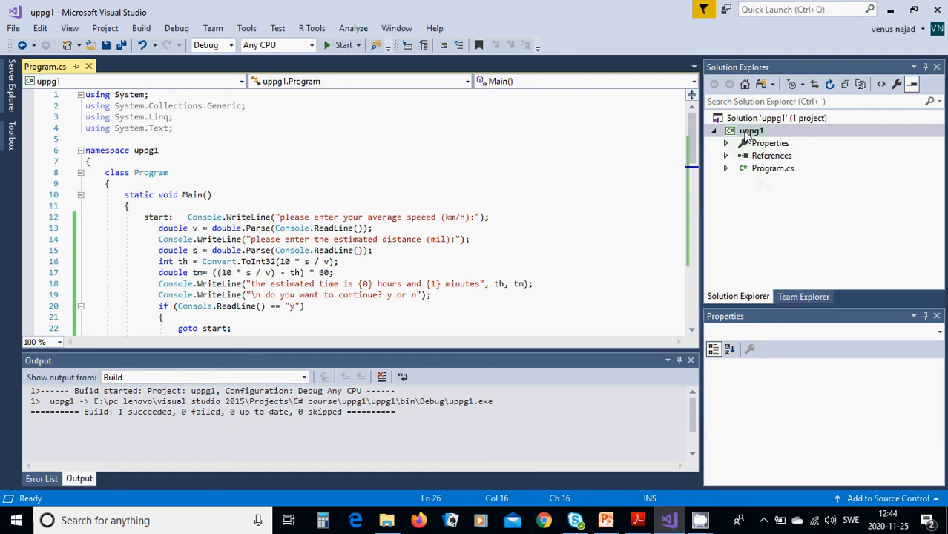
mouse_move(755, 147)
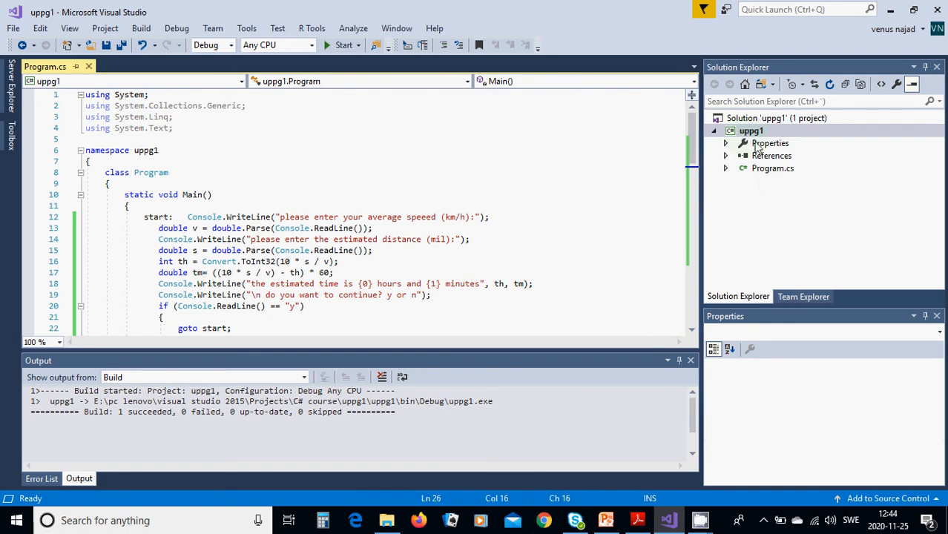
mouse_move(772, 155)
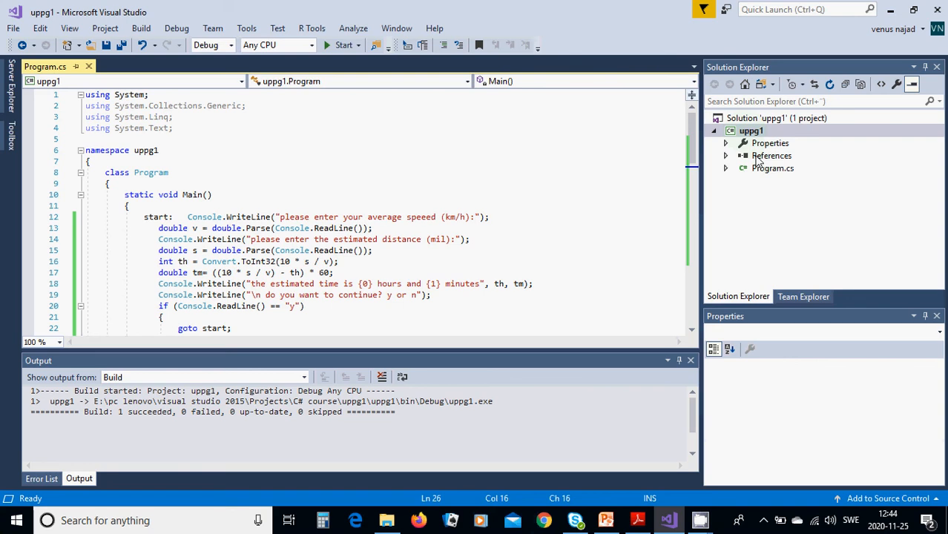
mouse_move(772, 186)
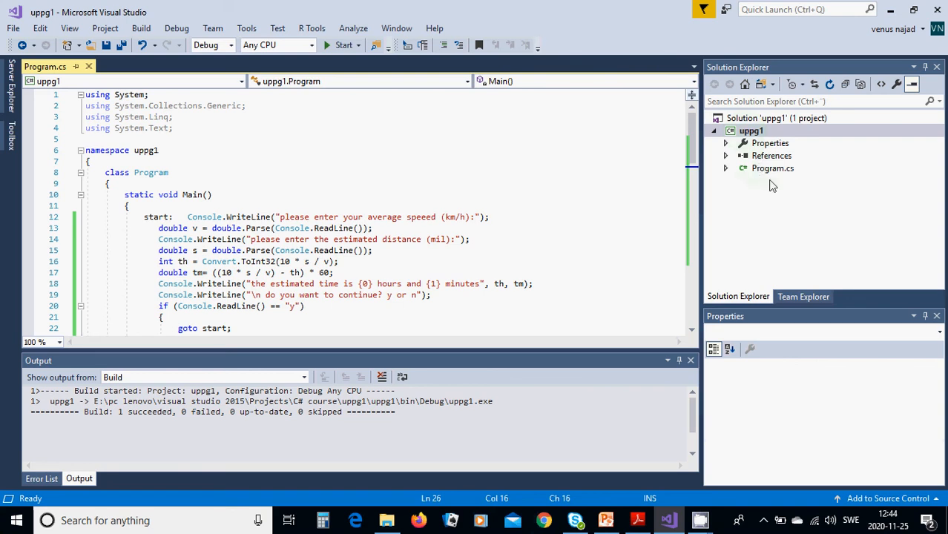
mouse_move(233, 257)
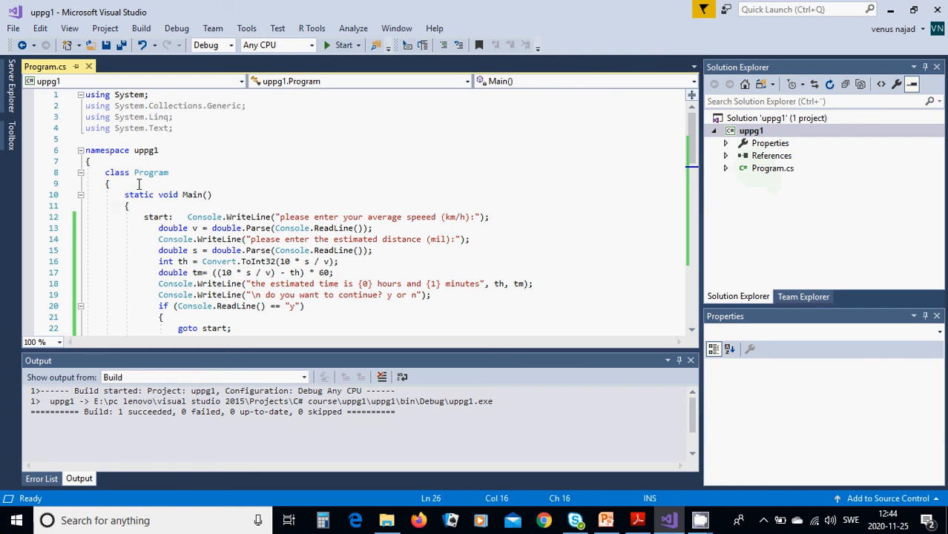
mouse_move(184, 205)
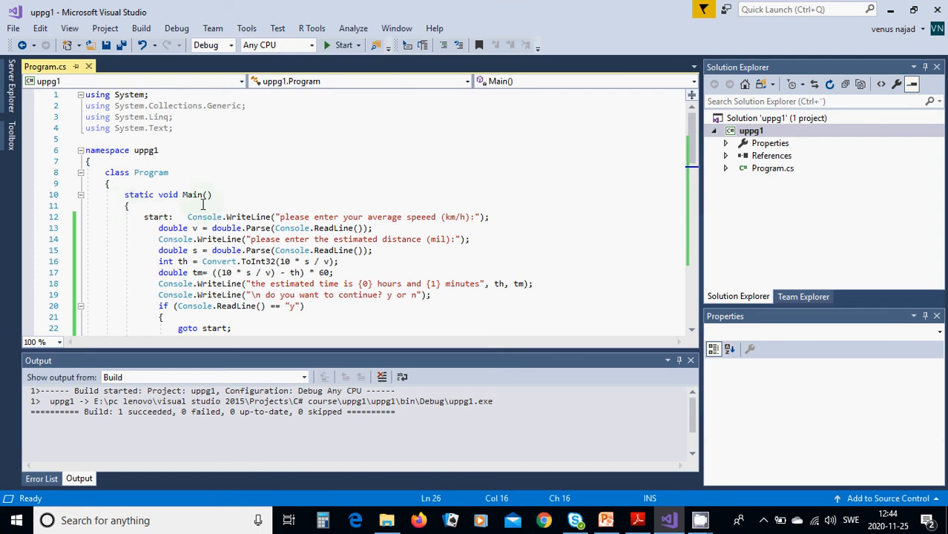
mouse_move(238, 230)
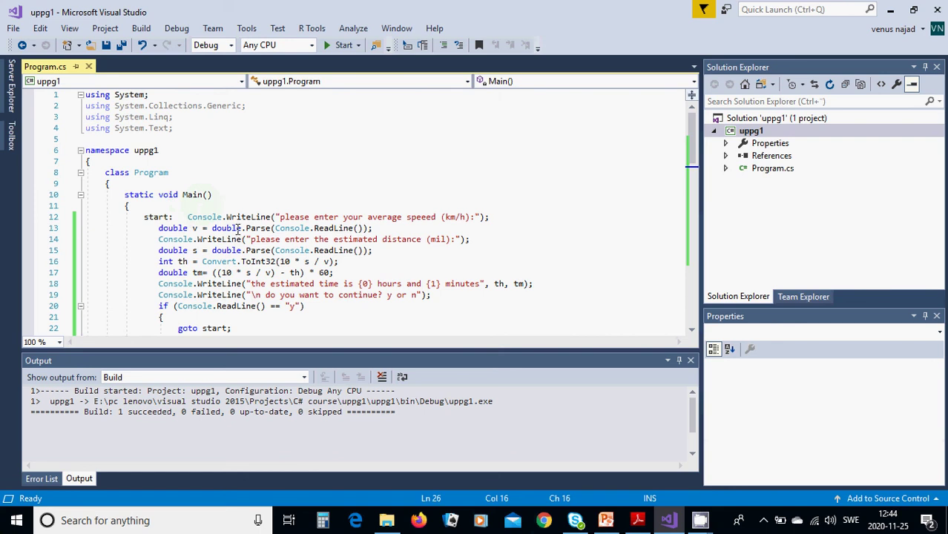
mouse_move(340, 228)
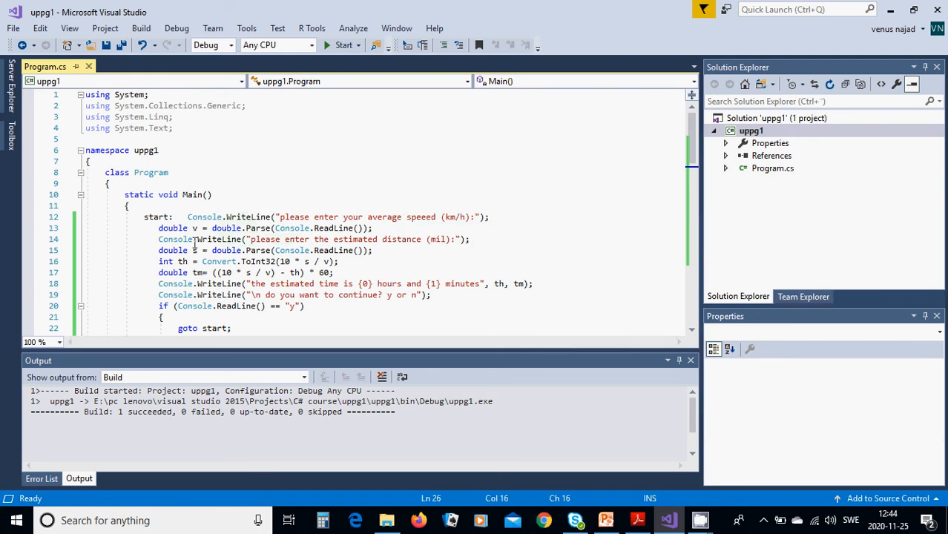
mouse_move(174, 239)
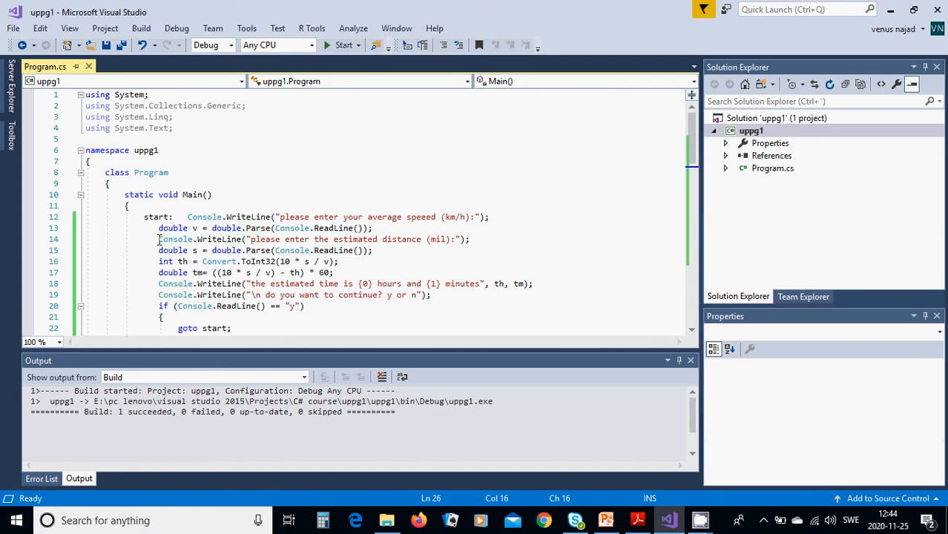
mouse_move(176, 239)
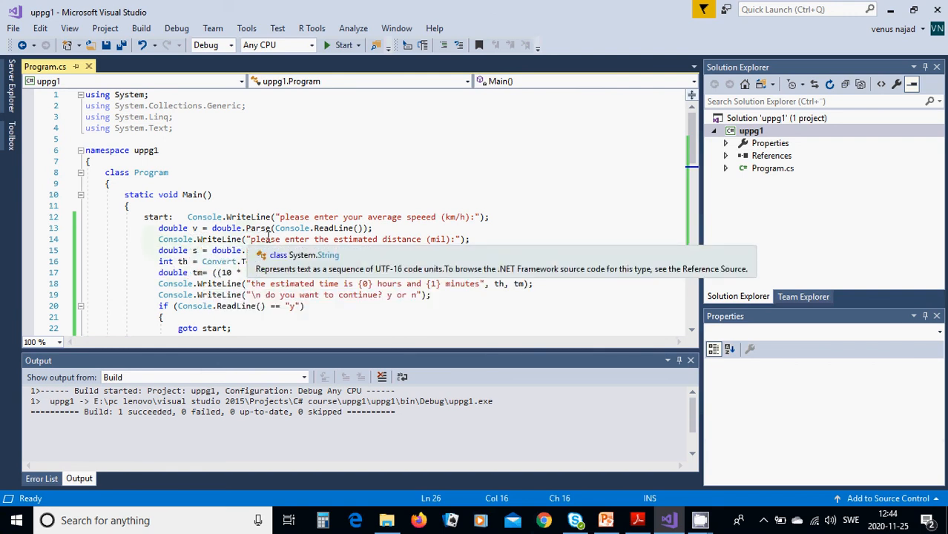
mouse_move(347, 236)
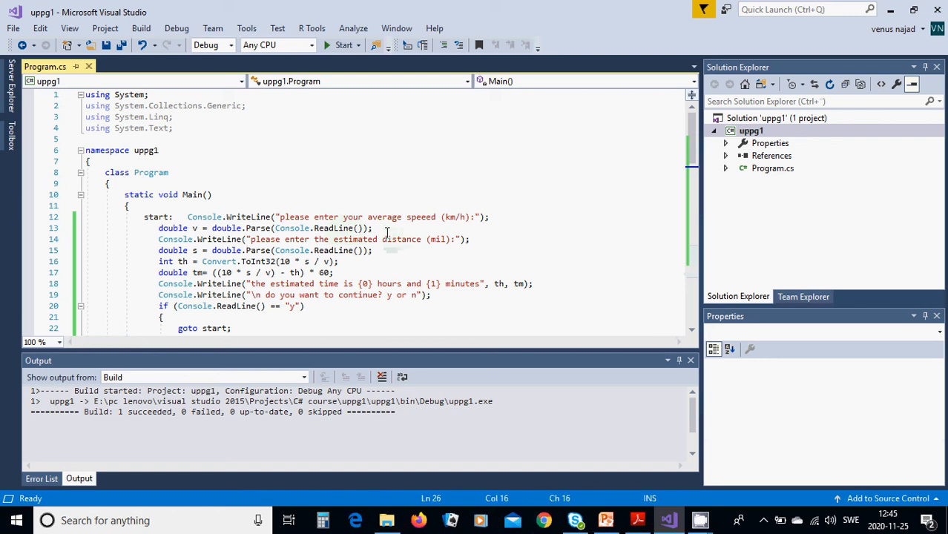
mouse_move(173, 250)
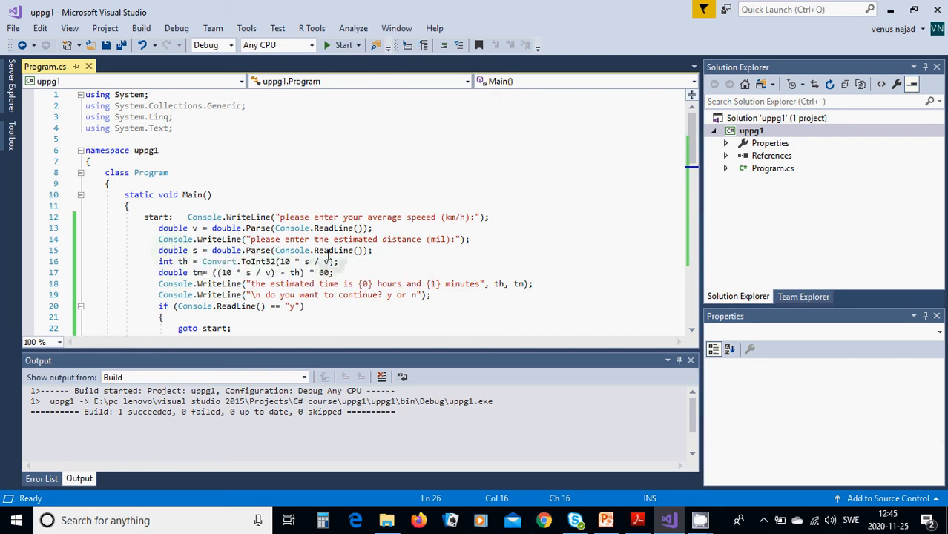
mouse_move(388, 253)
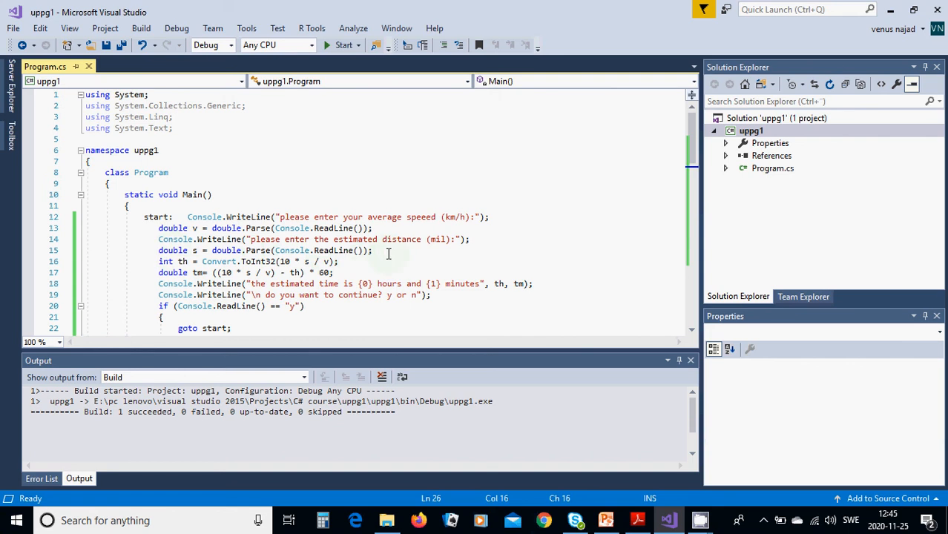
mouse_move(182, 261)
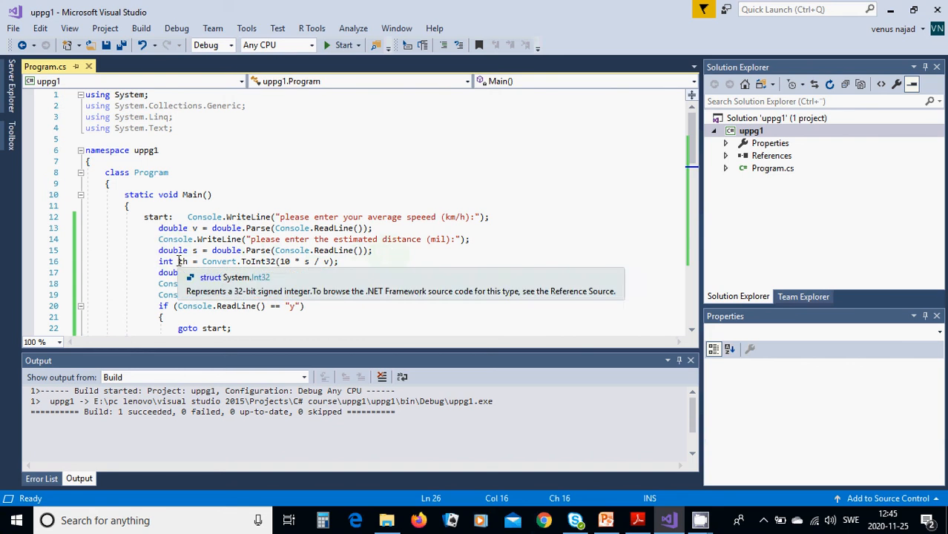
mouse_move(182, 262)
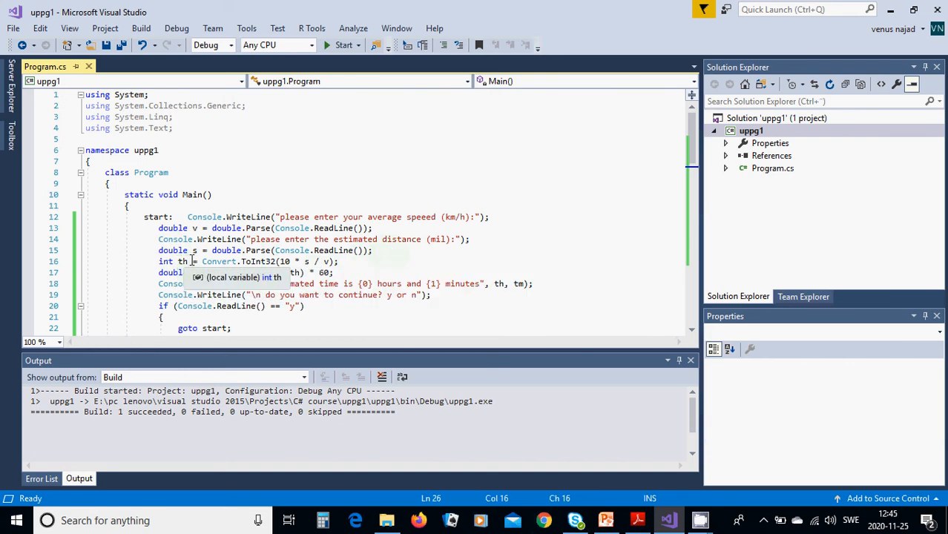
mouse_move(219, 262)
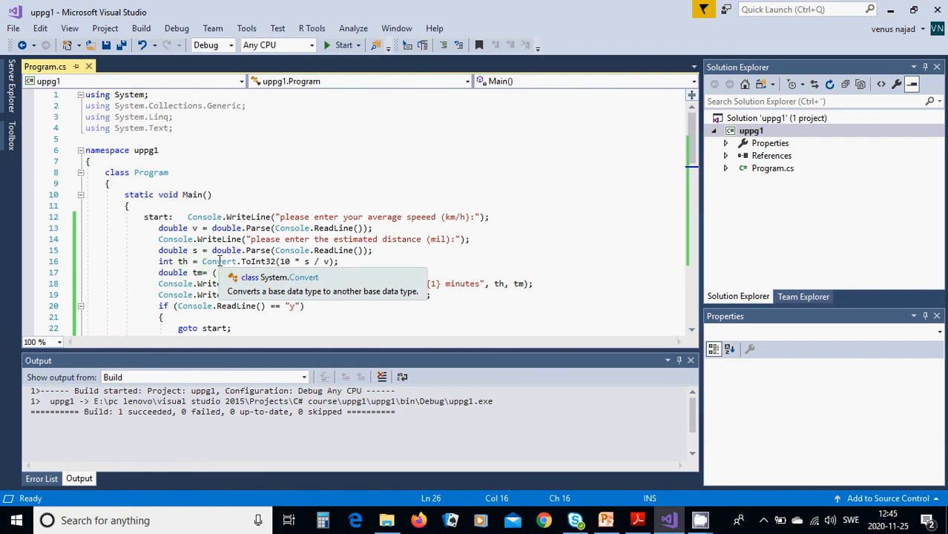
mouse_move(296, 272)
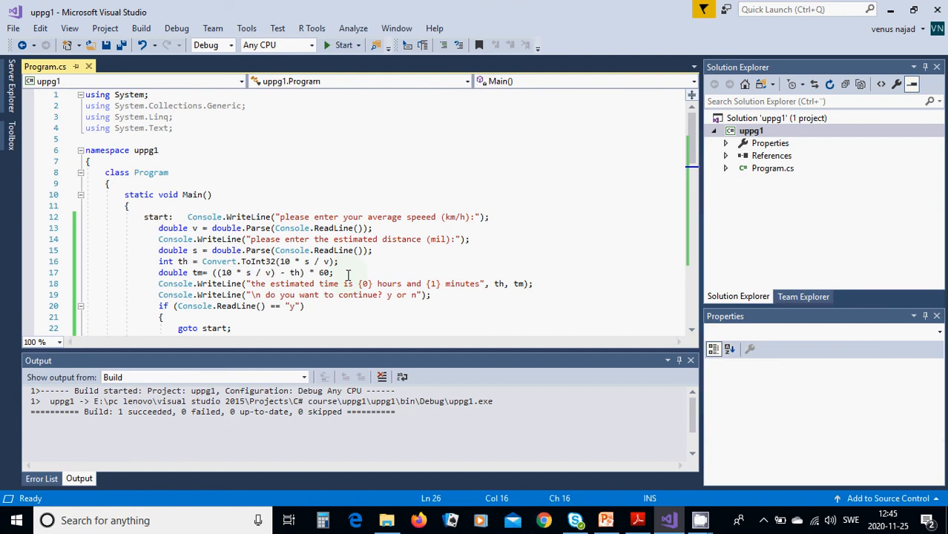
mouse_move(318, 348)
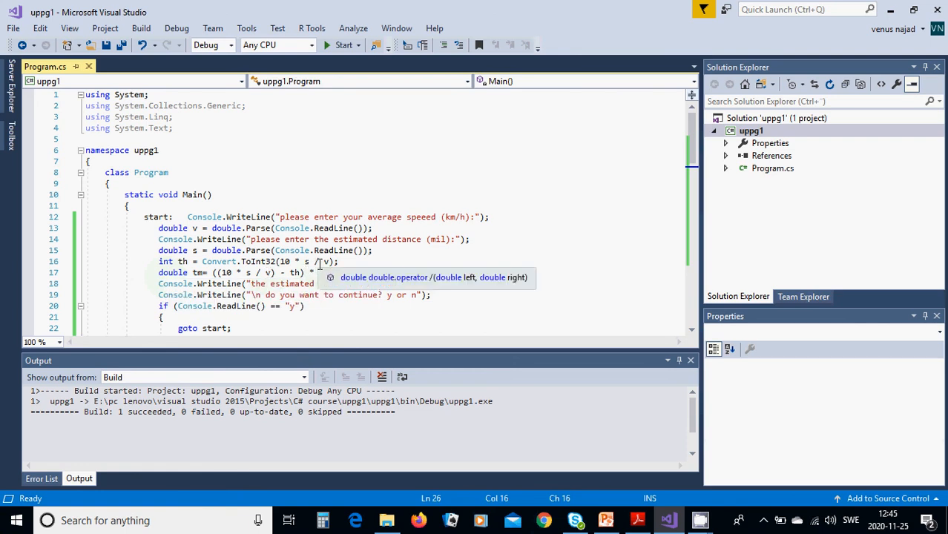
mouse_move(265, 261)
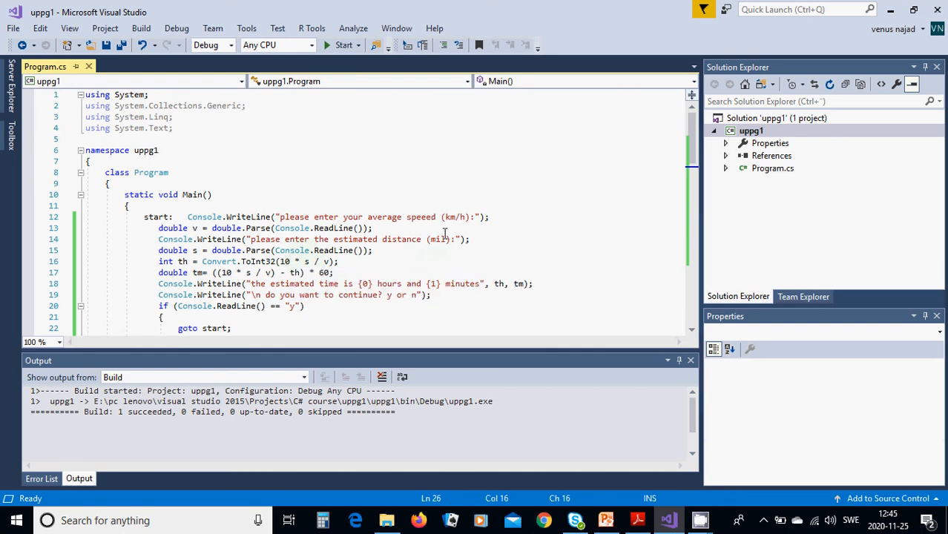
mouse_move(434, 239)
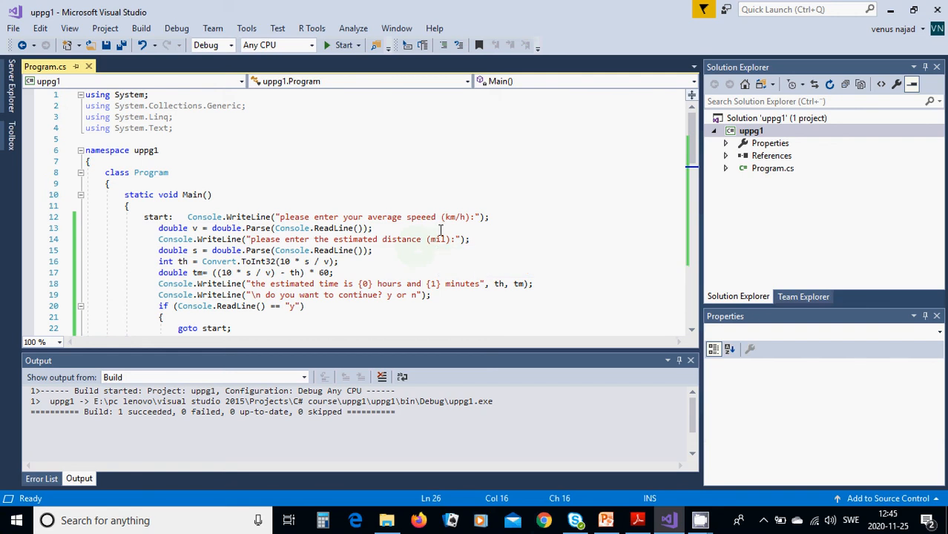
mouse_move(278, 268)
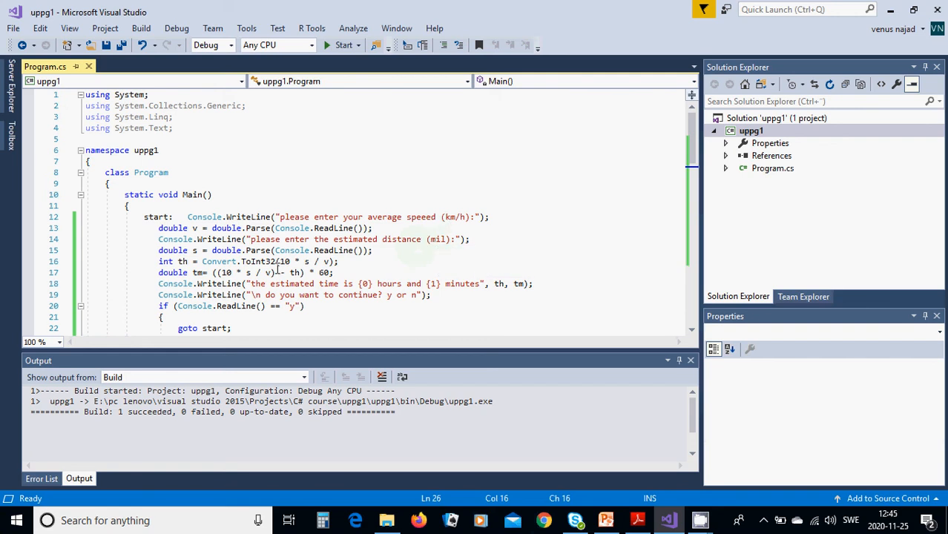
mouse_move(296, 272)
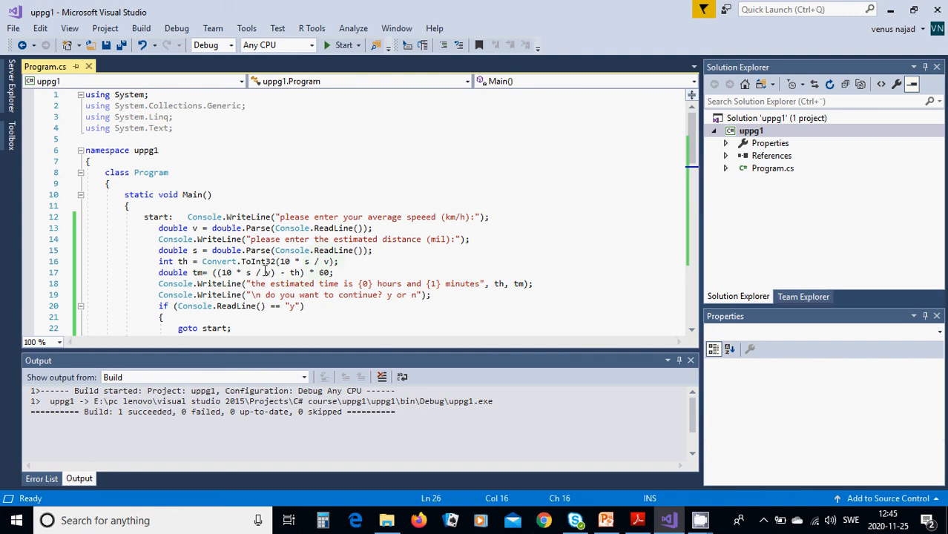
mouse_move(173, 273)
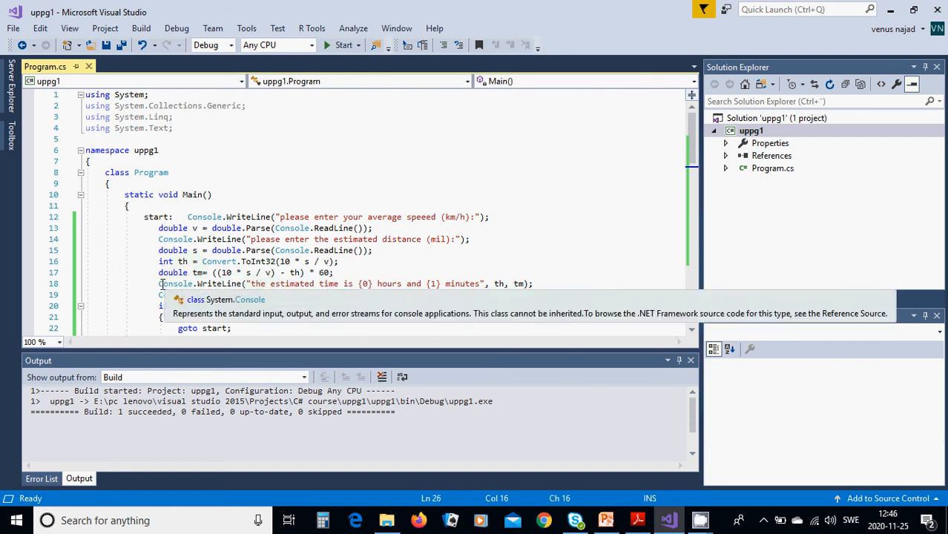
mouse_move(173, 272)
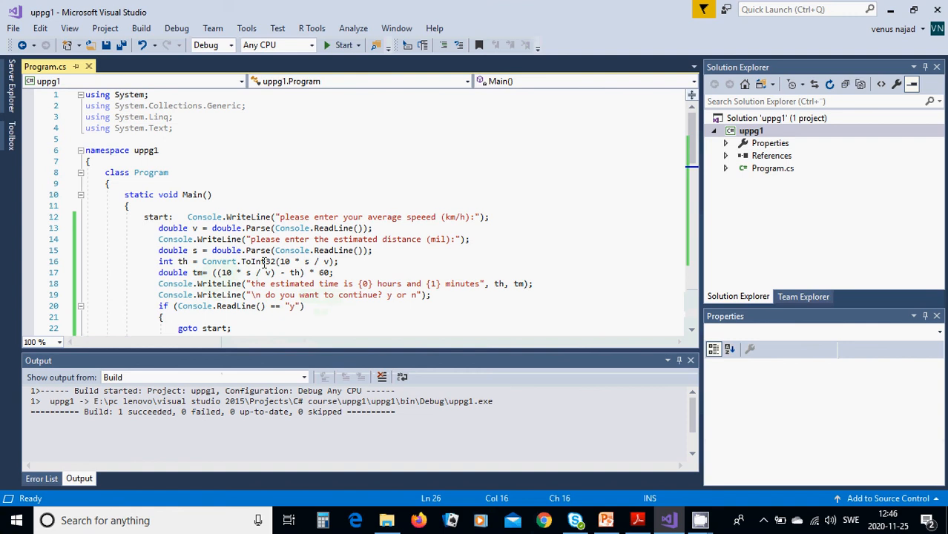
mouse_move(282, 277)
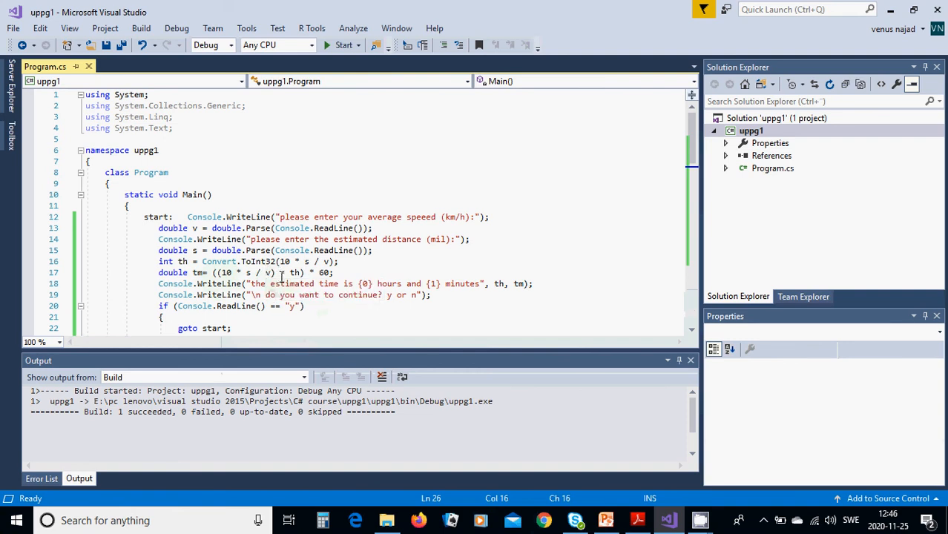
mouse_move(181, 262)
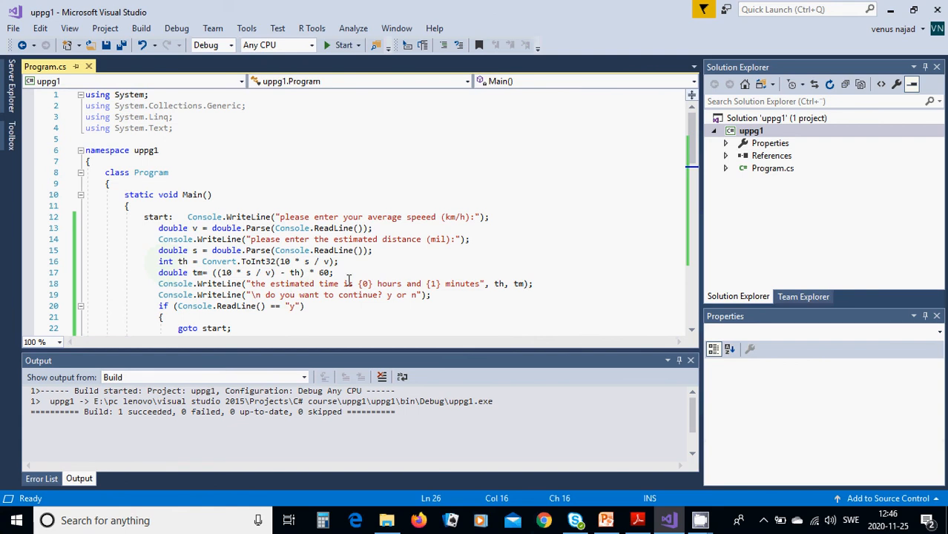
mouse_move(334, 284)
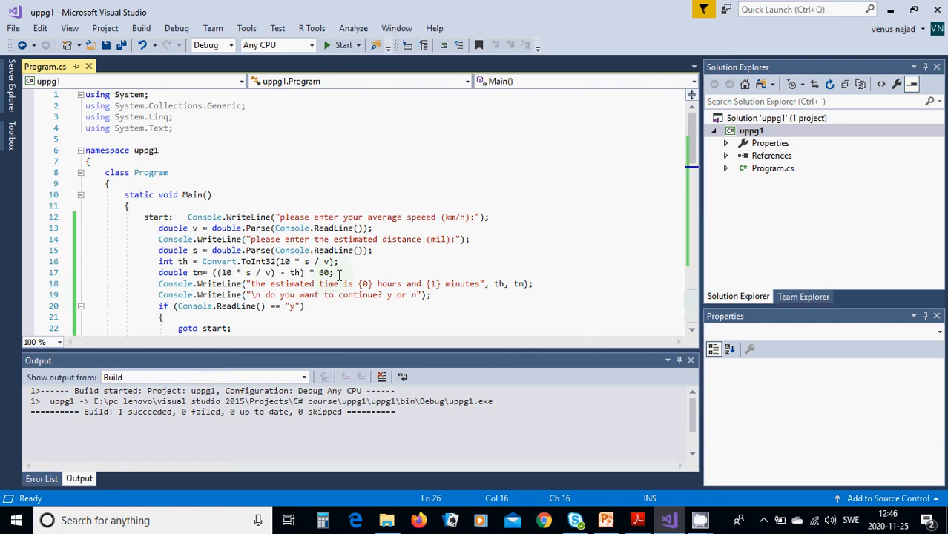
mouse_move(176, 305)
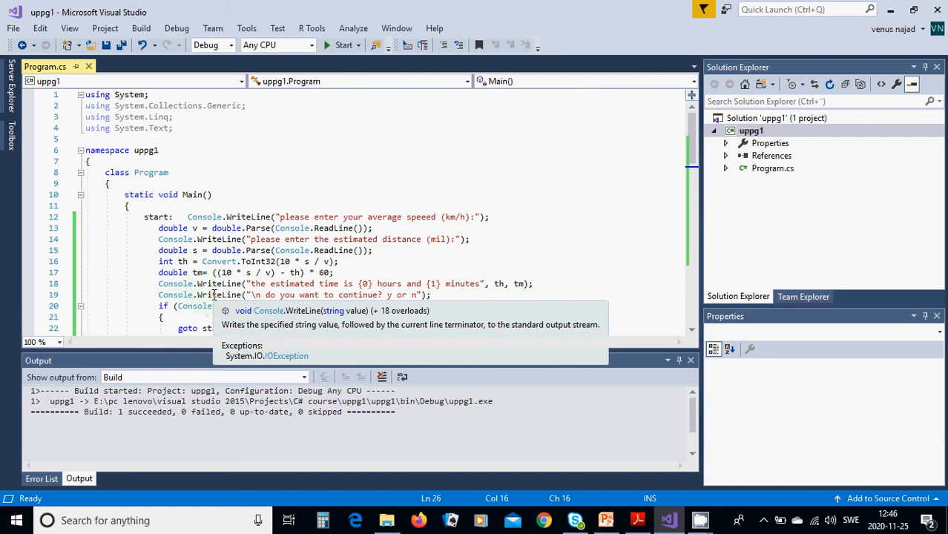
mouse_move(347, 295)
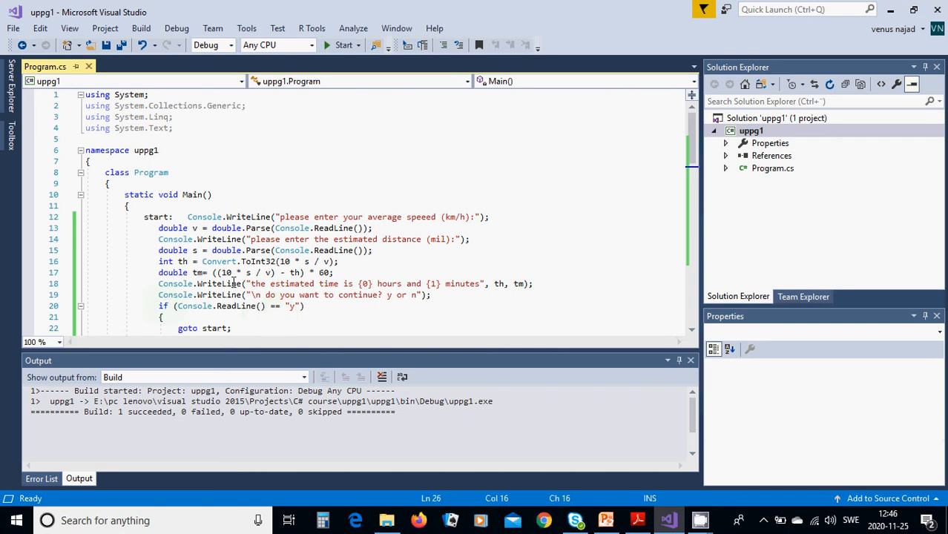
mouse_move(492, 239)
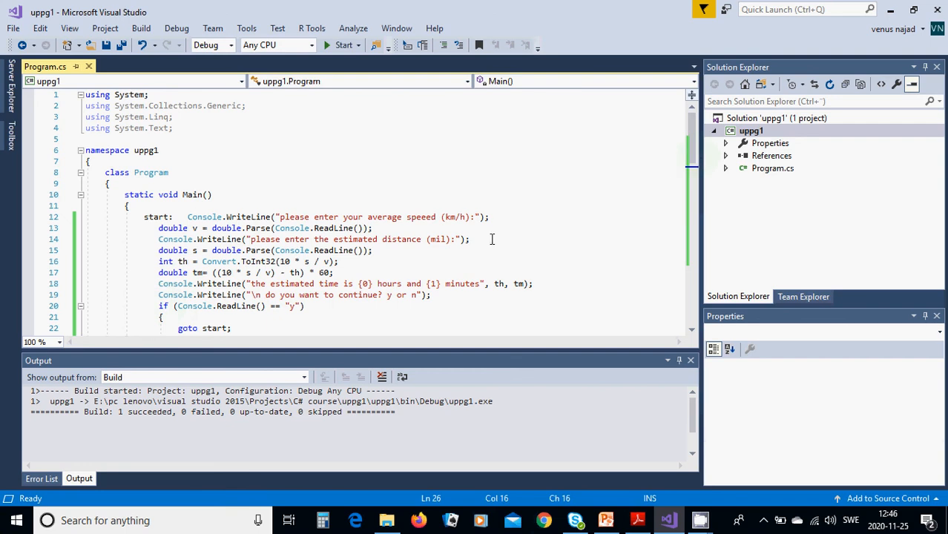
mouse_move(167, 312)
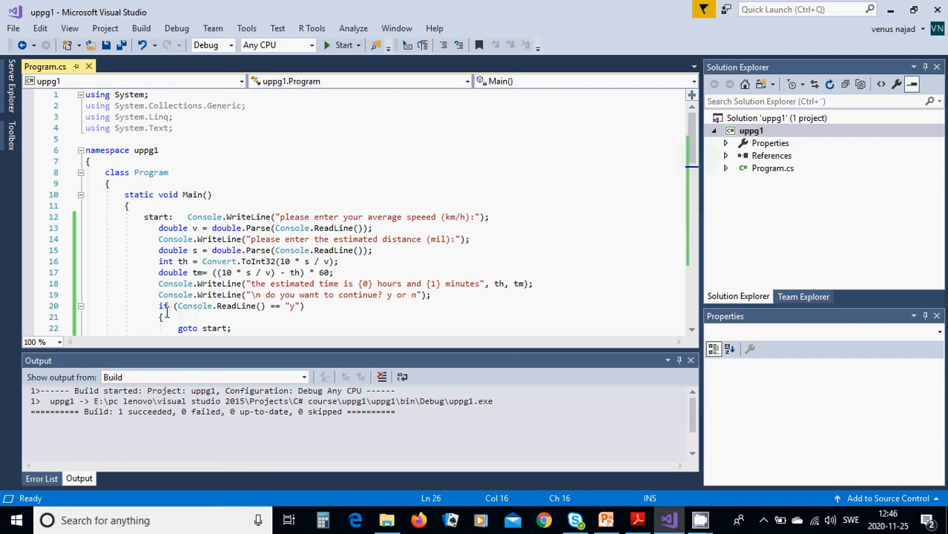
mouse_move(248, 306)
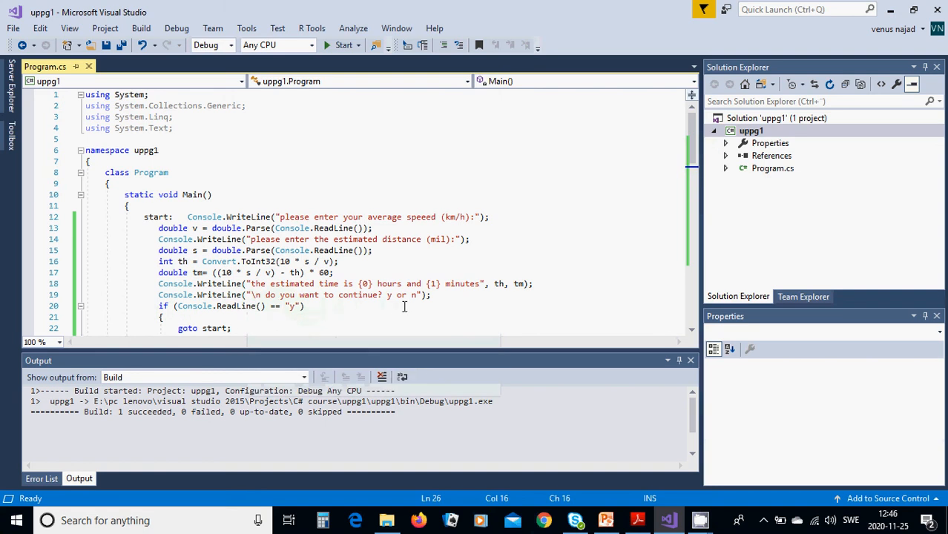
mouse_move(291, 328)
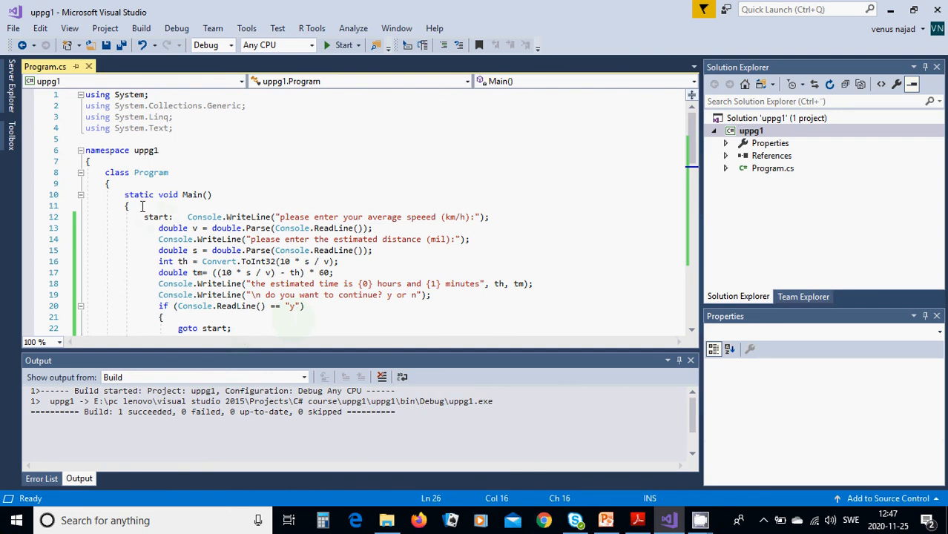
mouse_move(136, 223)
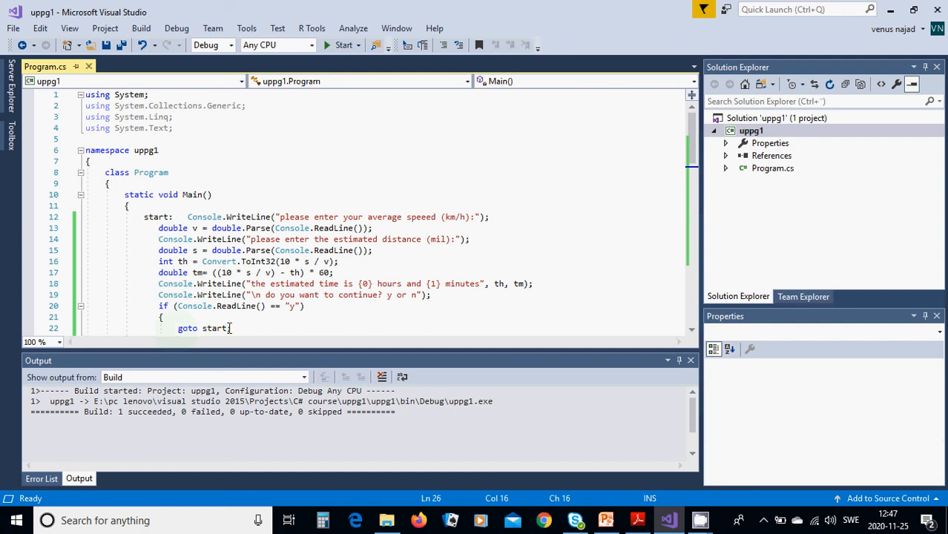
mouse_move(237, 306)
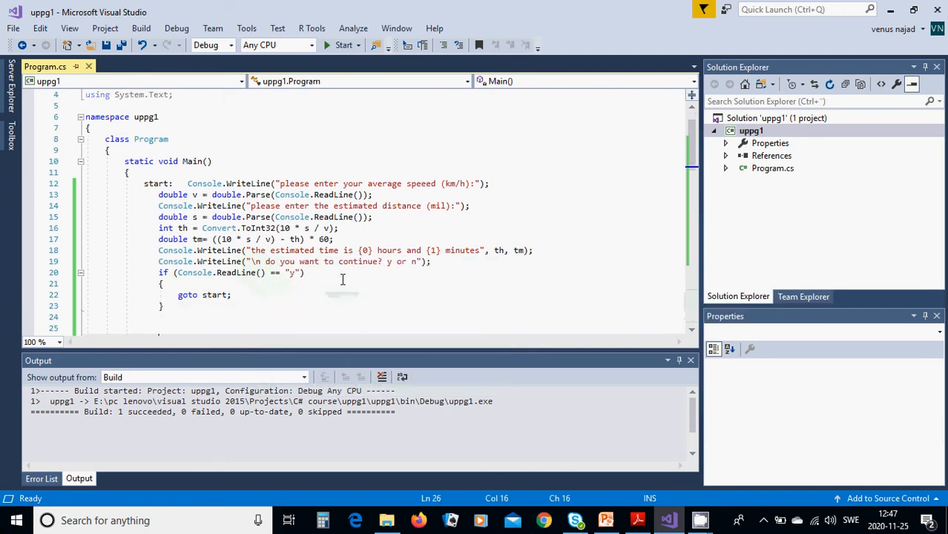
mouse_move(374, 318)
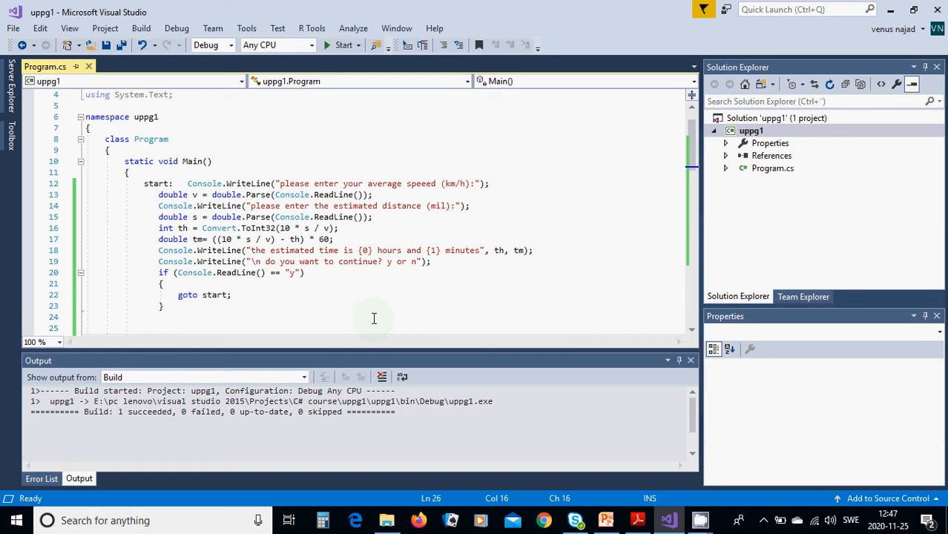
left_click(343, 45)
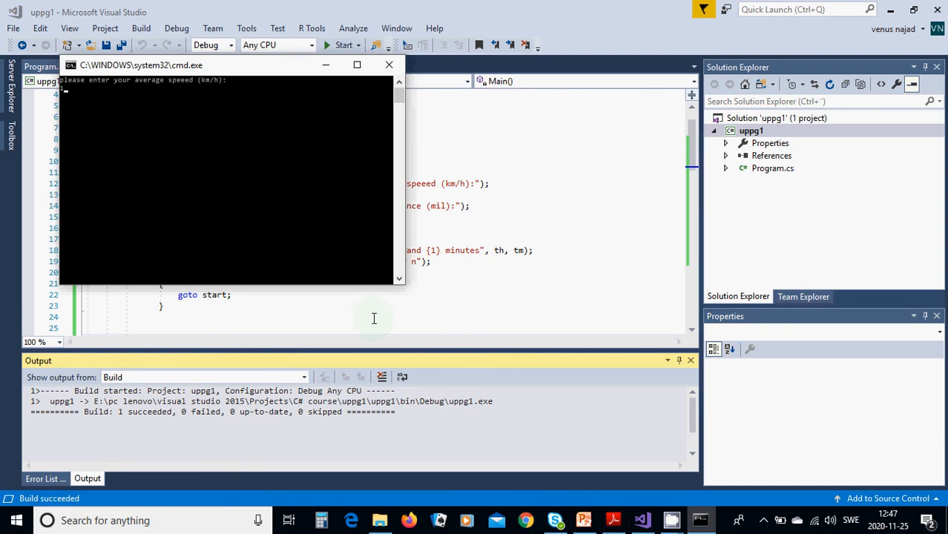
Enter speed 100, answer y, enter 60 for a second calculation, then answer n
type("100")
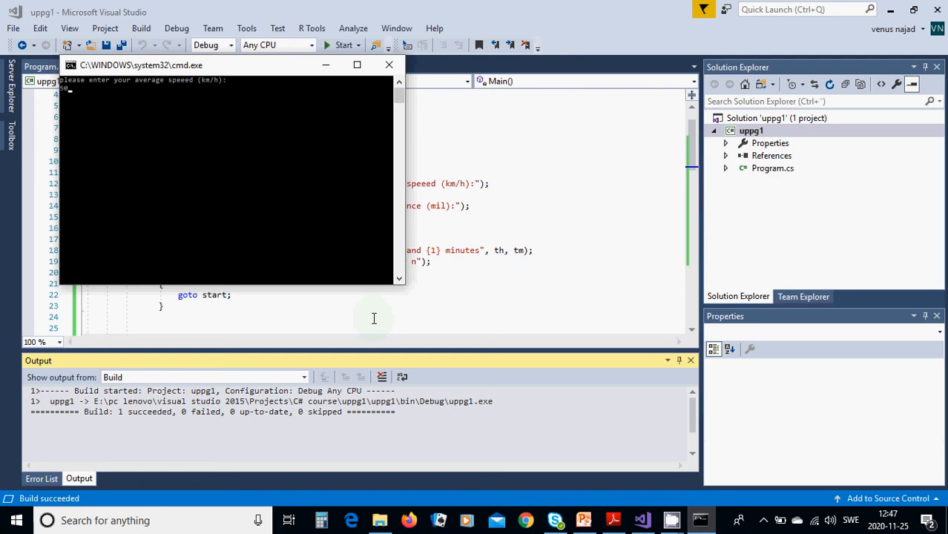
key("Return")
type("6")
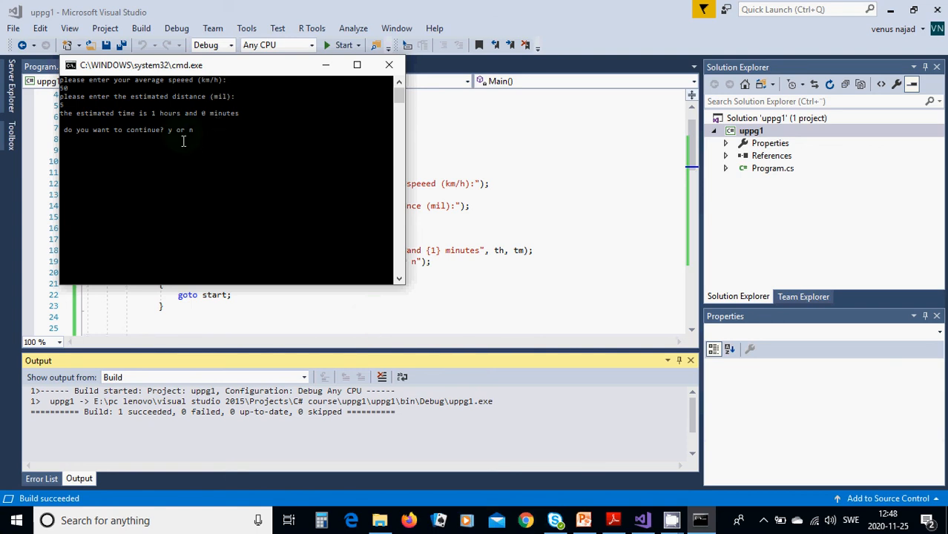
type("y")
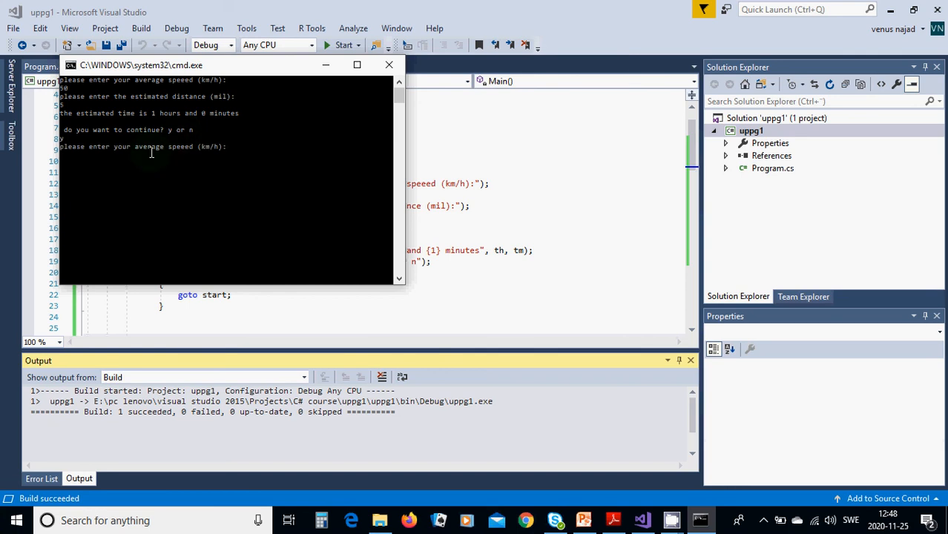
type("60")
type("3")
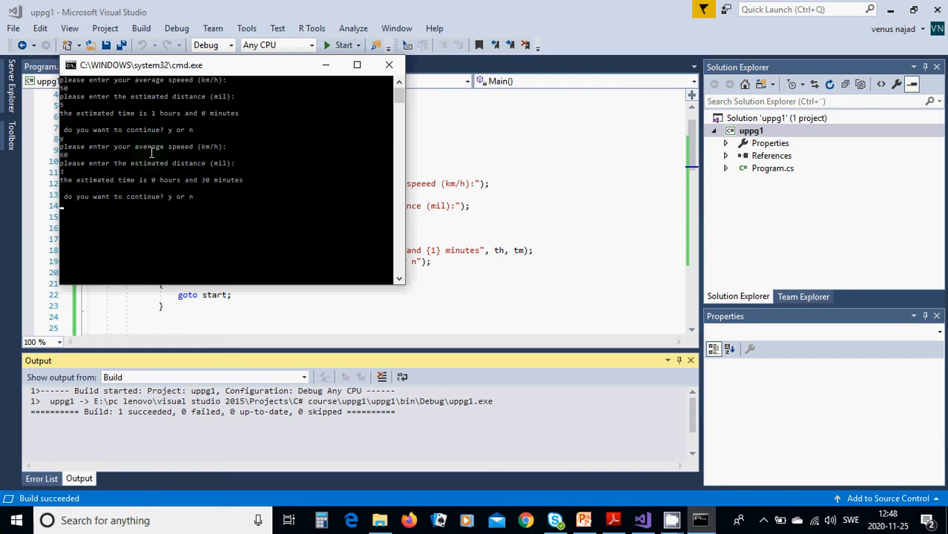
mouse_move(210, 186)
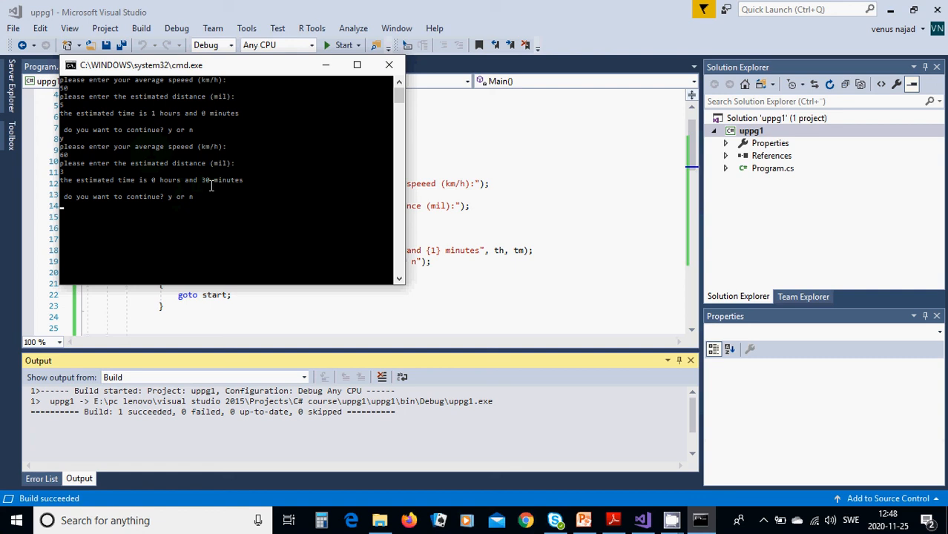
mouse_move(170, 212)
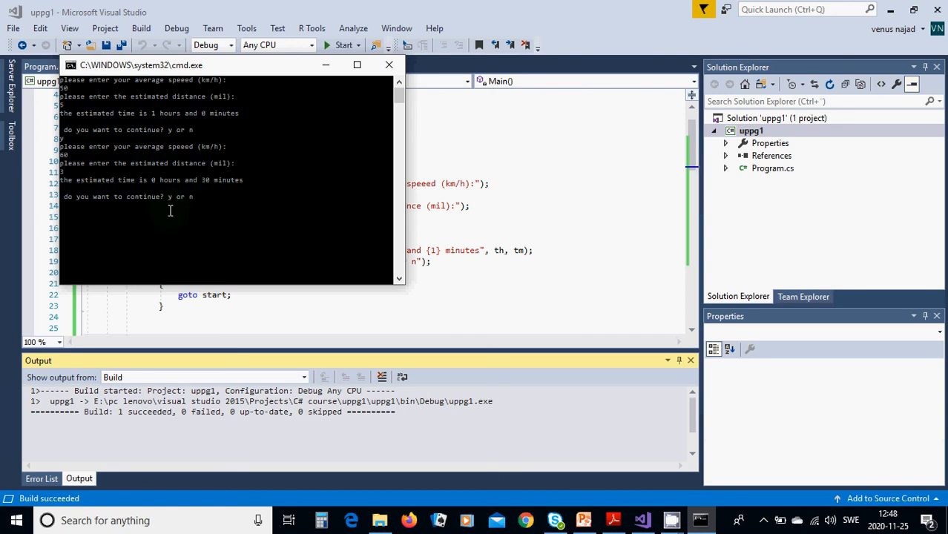
type("n")
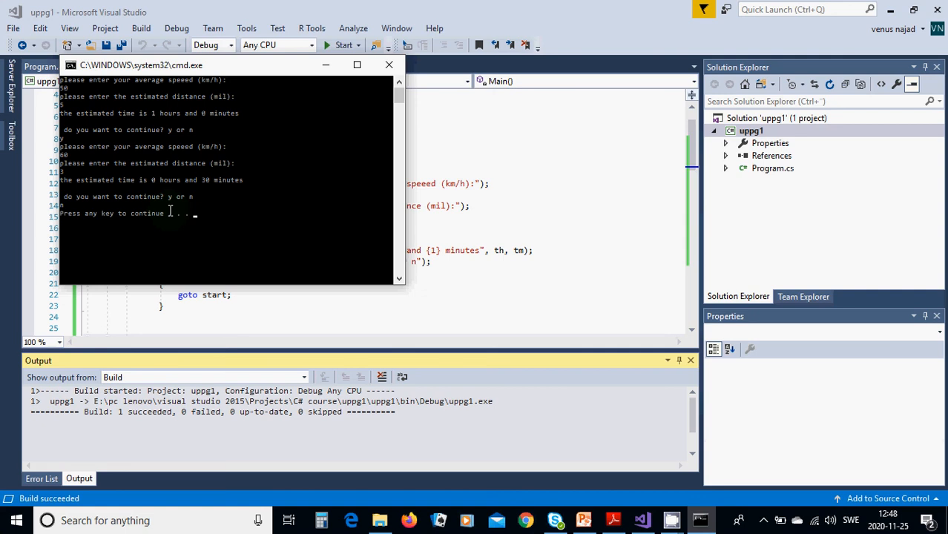